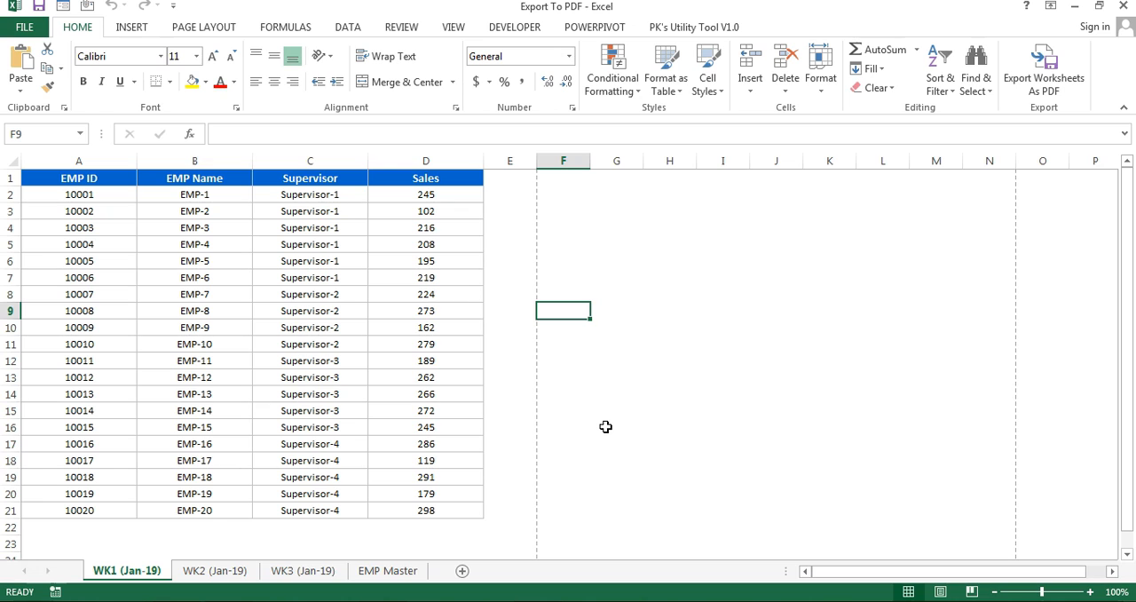
mouse_move(603, 402)
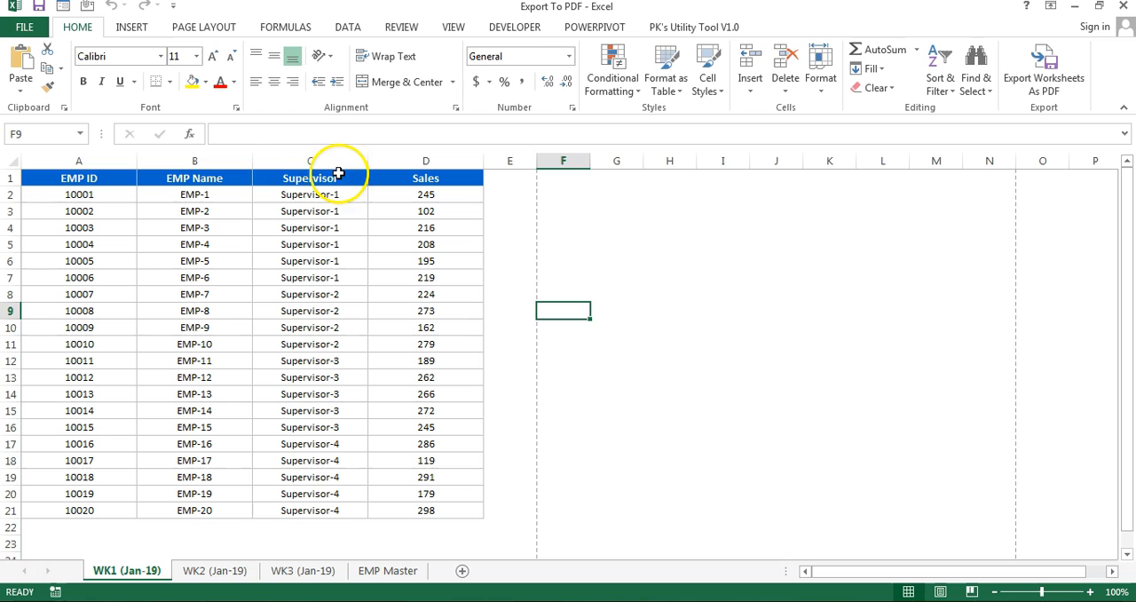
Step: Browse the WK2 (Jan-19) and following weekly sales sheets toward EMP Master
click(213, 570)
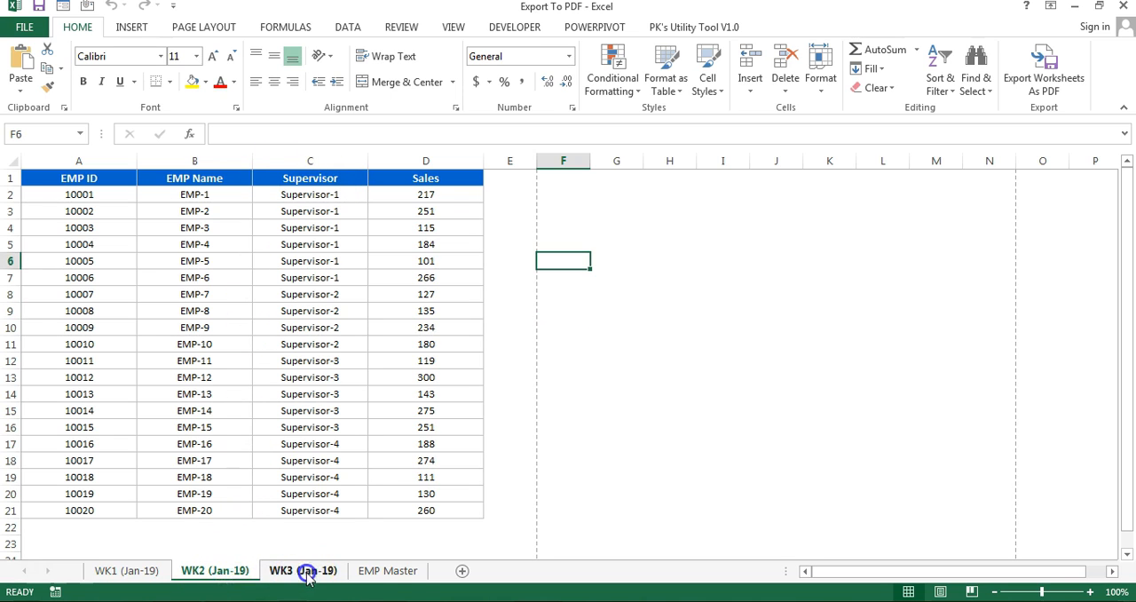
click(387, 569)
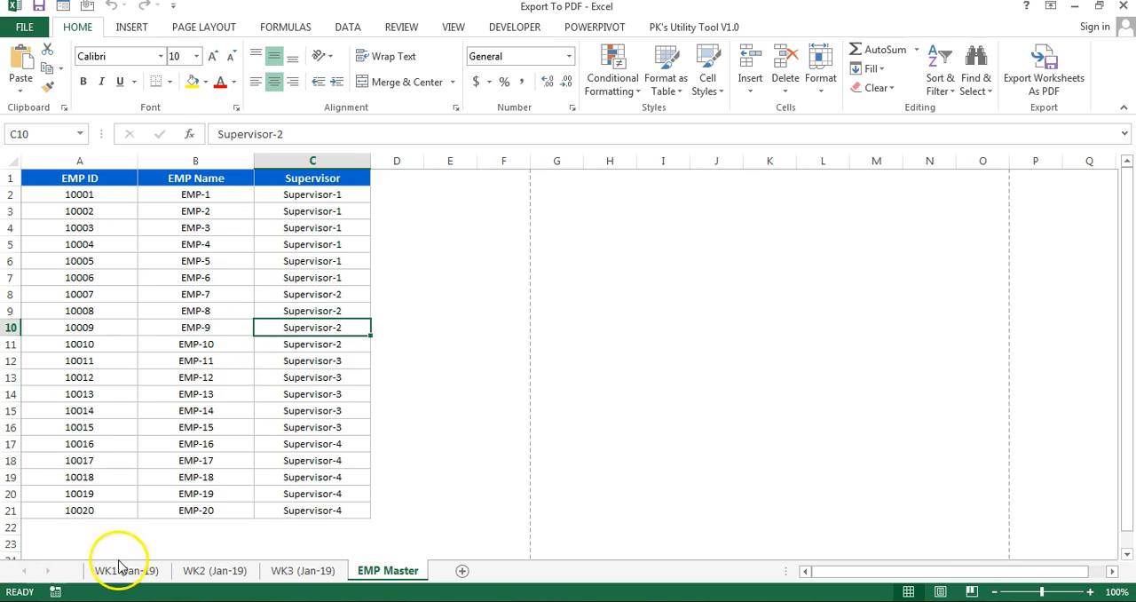
mouse_move(114, 568)
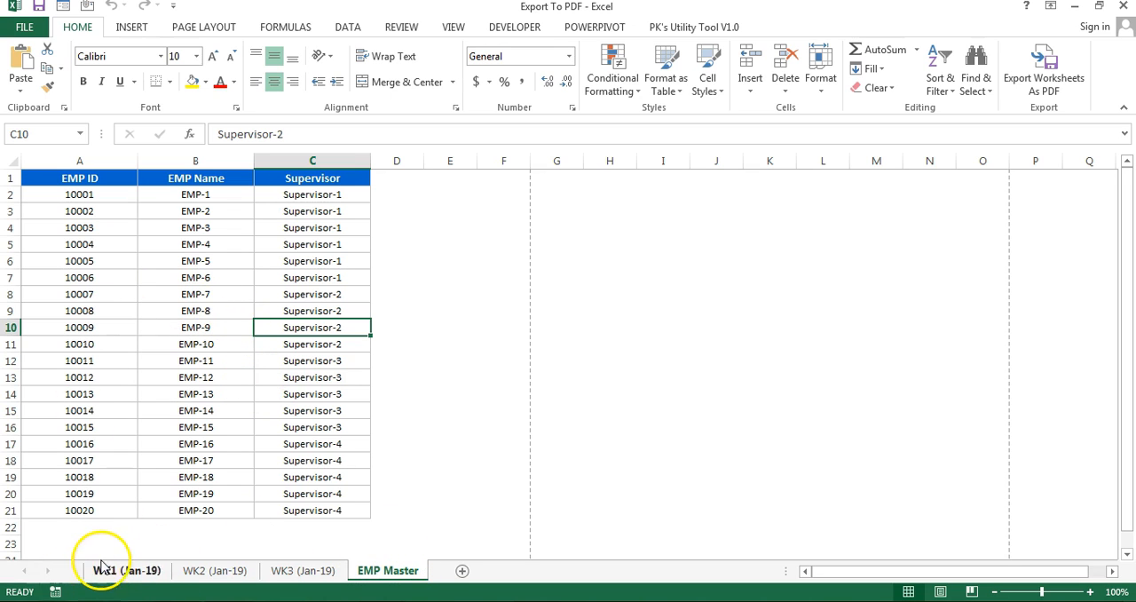
mouse_move(465, 506)
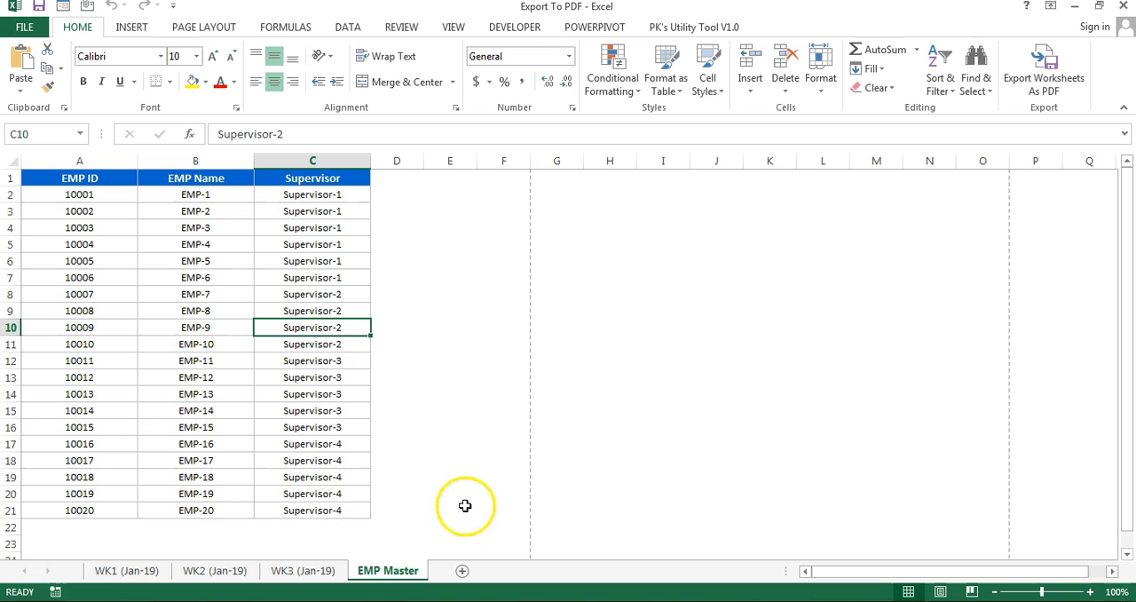
mouse_move(249, 256)
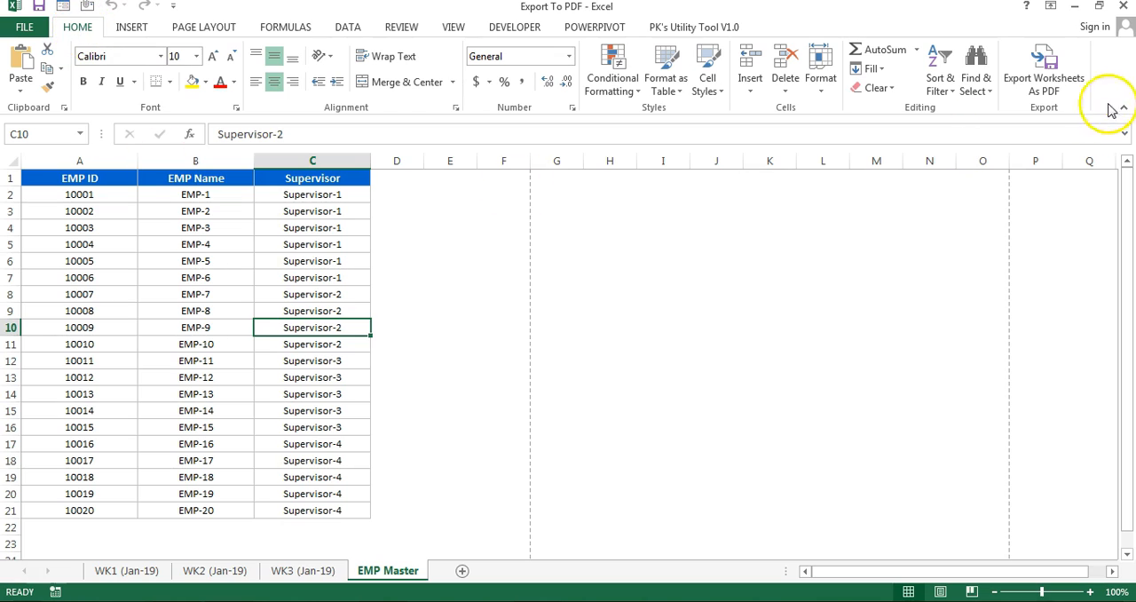
mouse_move(1044, 67)
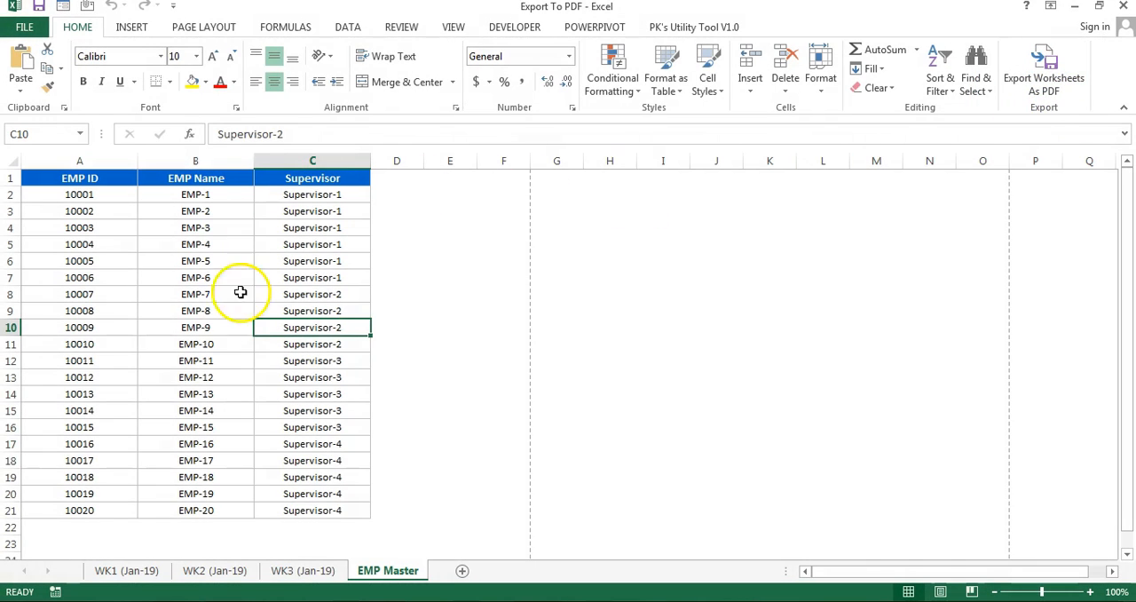
mouse_move(400, 233)
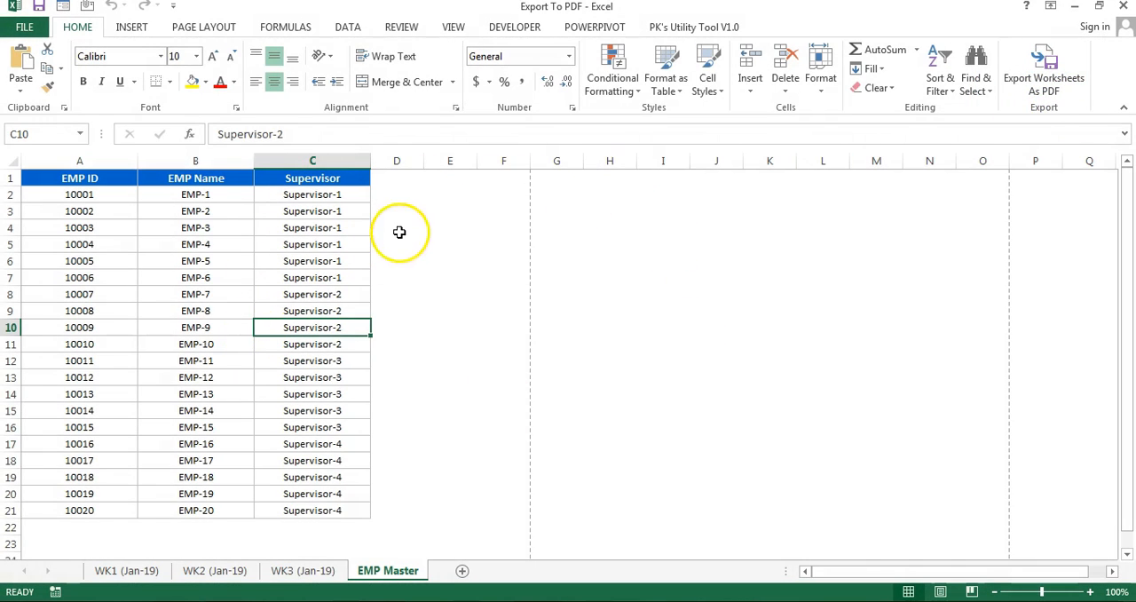
mouse_move(389, 256)
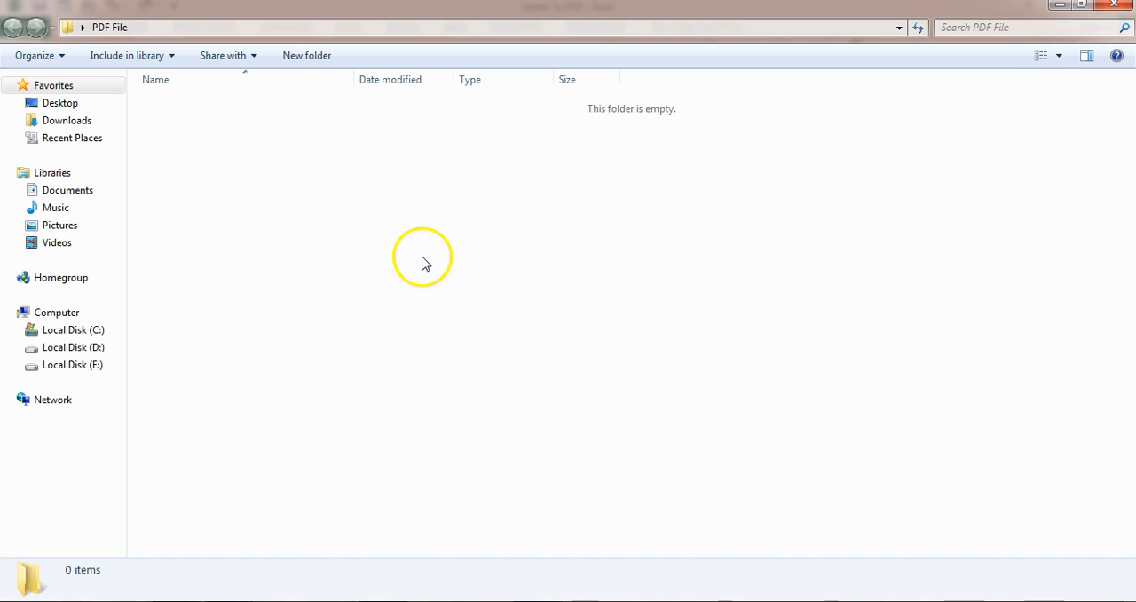
mouse_move(440, 169)
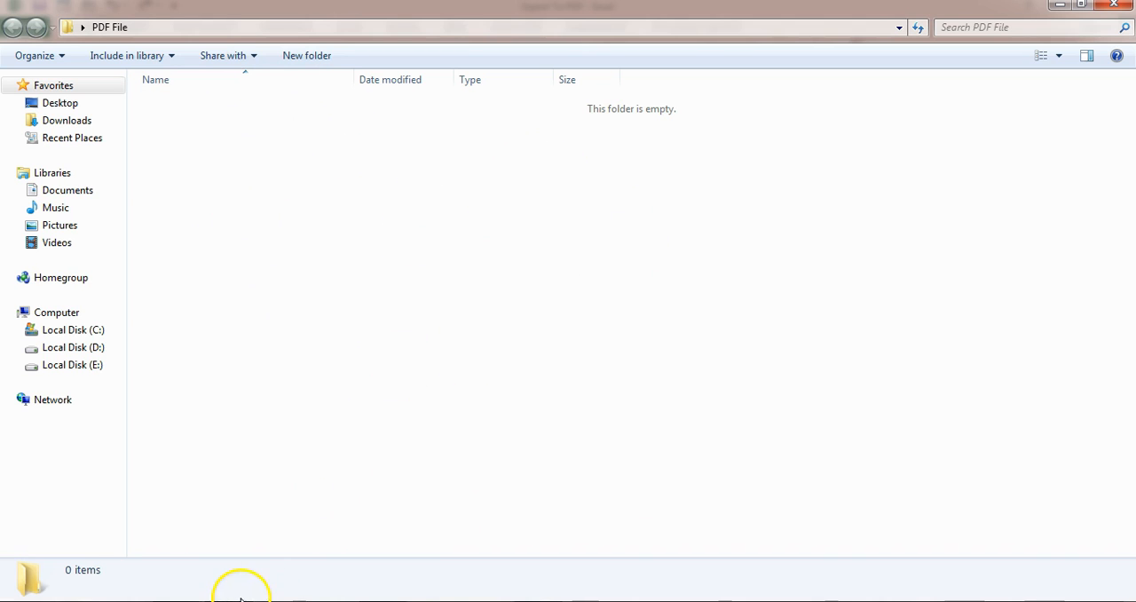
mouse_move(366, 170)
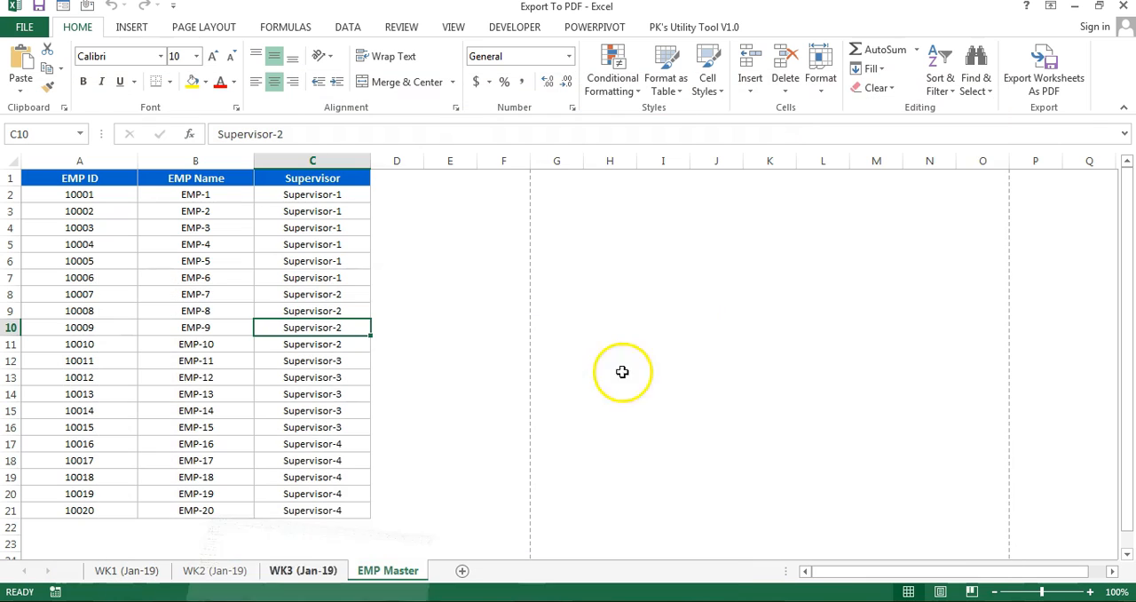
Step: Run Export Worksheets As PDF into the desktop's PDF File folder and acknowledge the Done message
click(1044, 68)
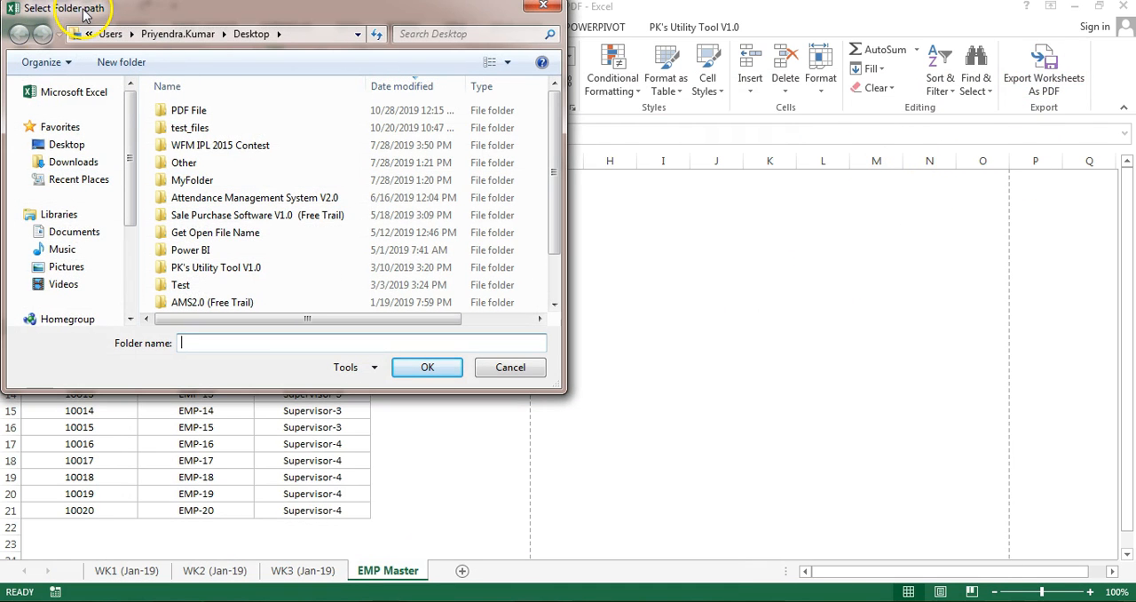
click(188, 110)
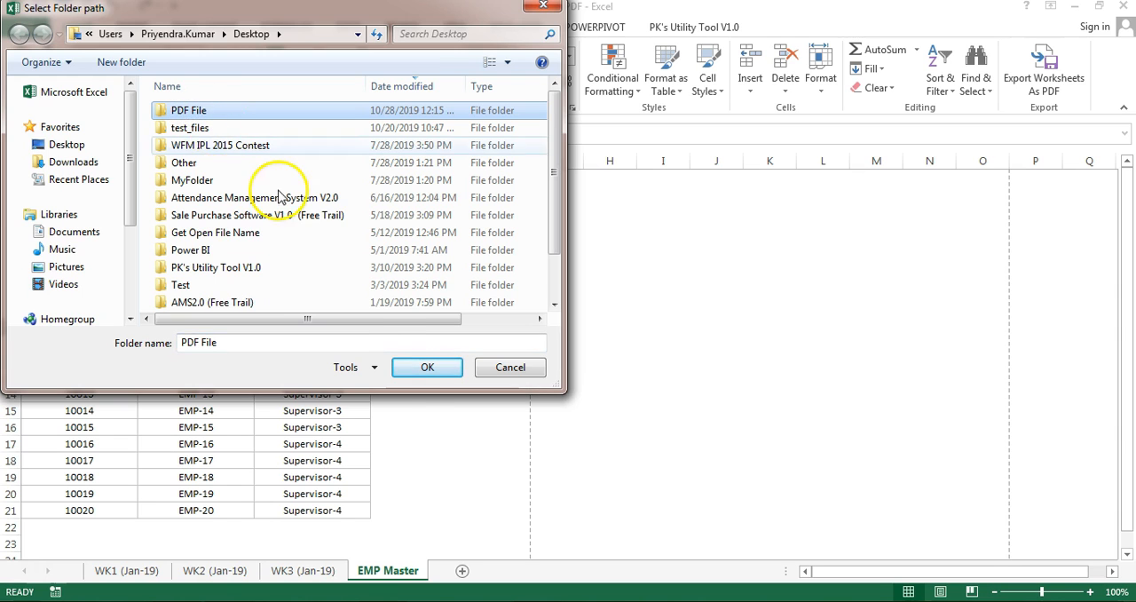
click(426, 366)
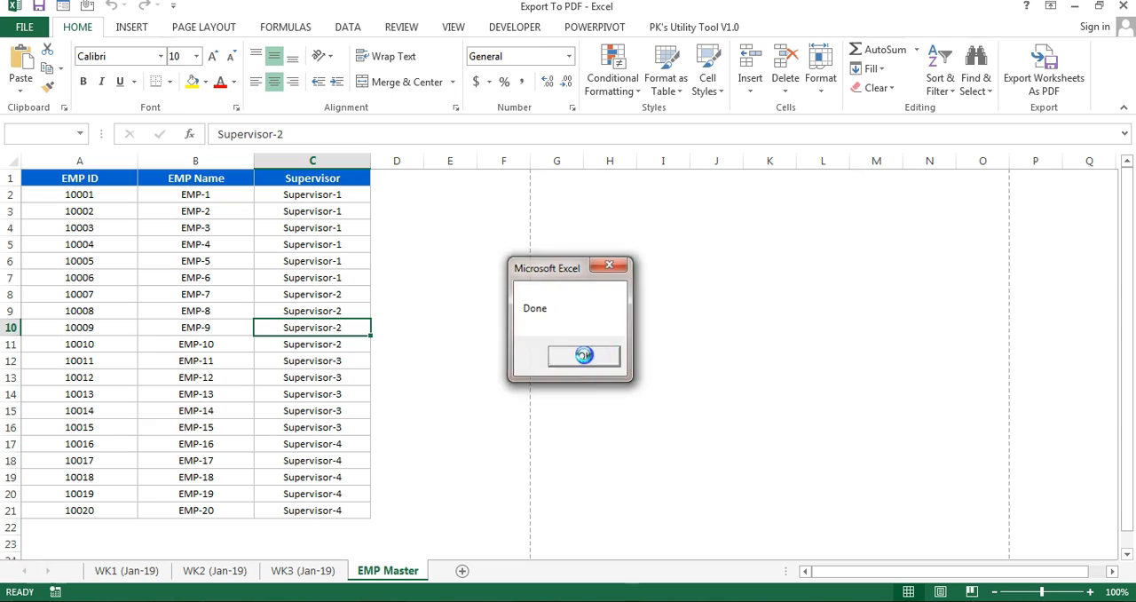
click(582, 355)
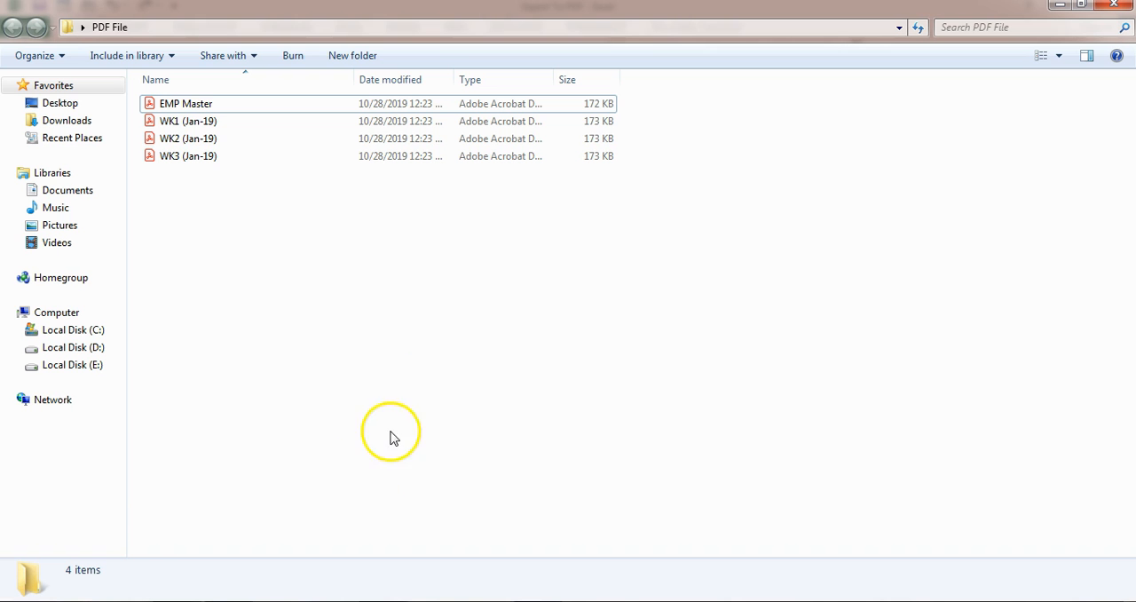
mouse_move(204, 199)
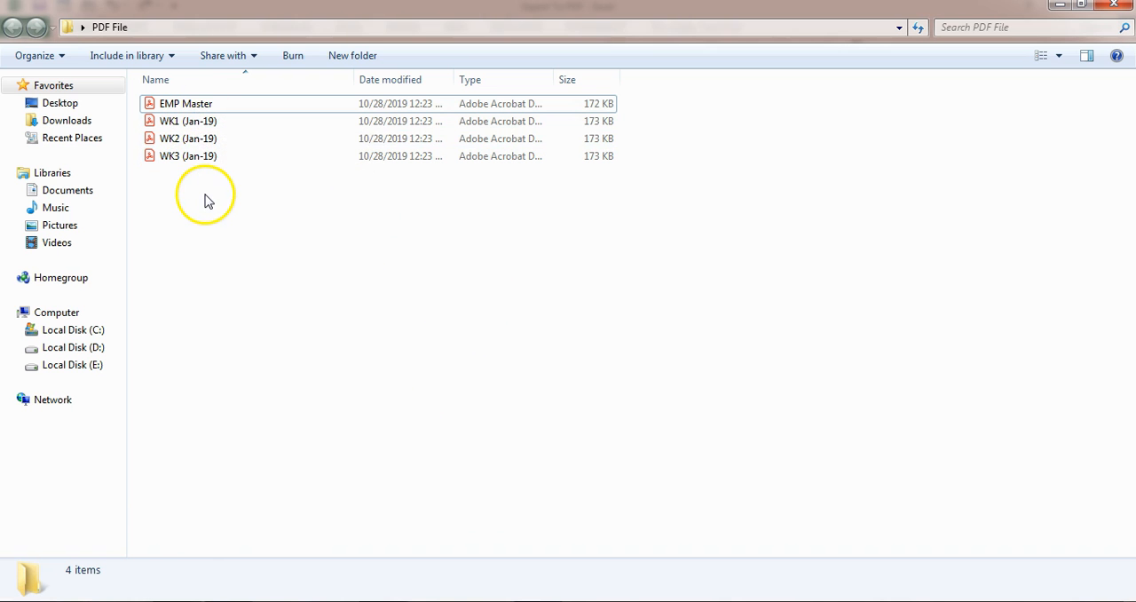
mouse_move(221, 186)
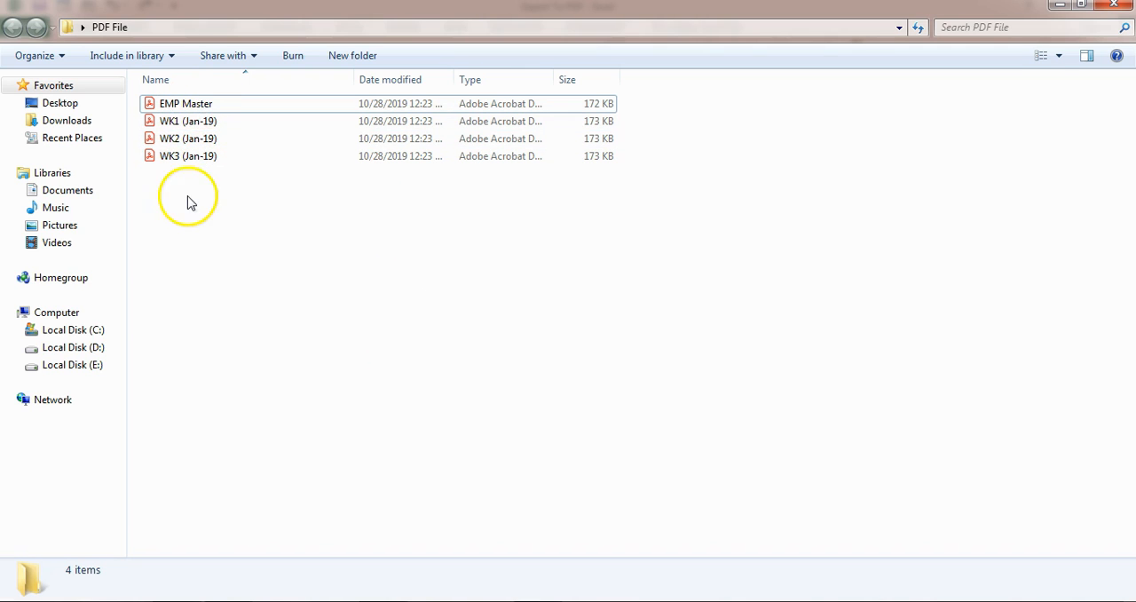
Step: Open the exported WK1 (Jan-19).pdf from the PDF File folder to review it
click(188, 121)
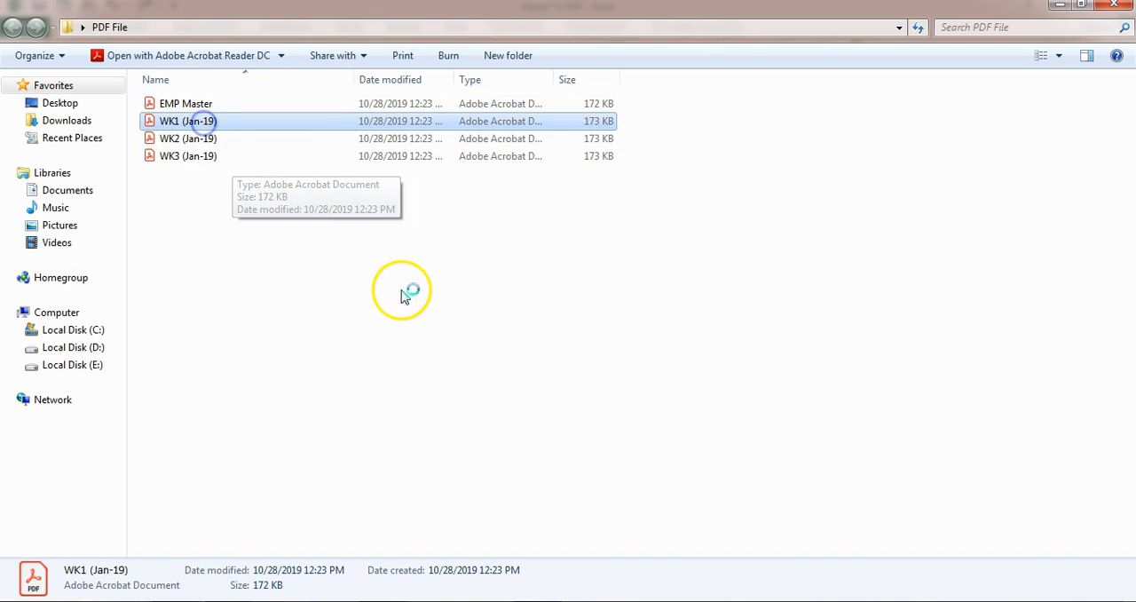
double_click(188, 121)
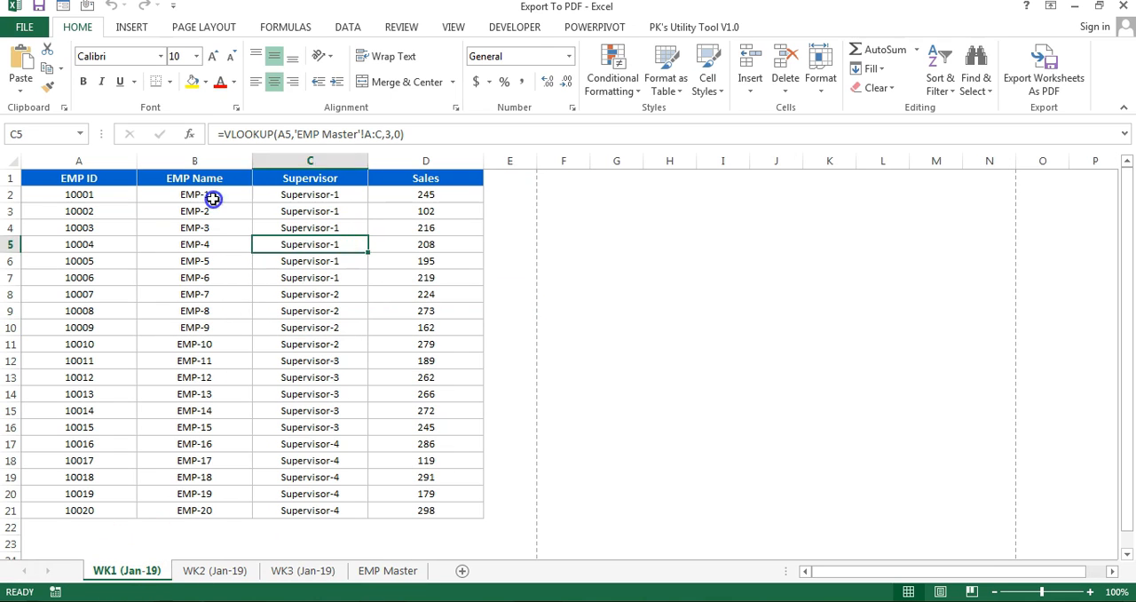
Step: Bring up the VBA editor with Alt+F11 to inspect the PERSONAL.XLSB project
click(196, 193)
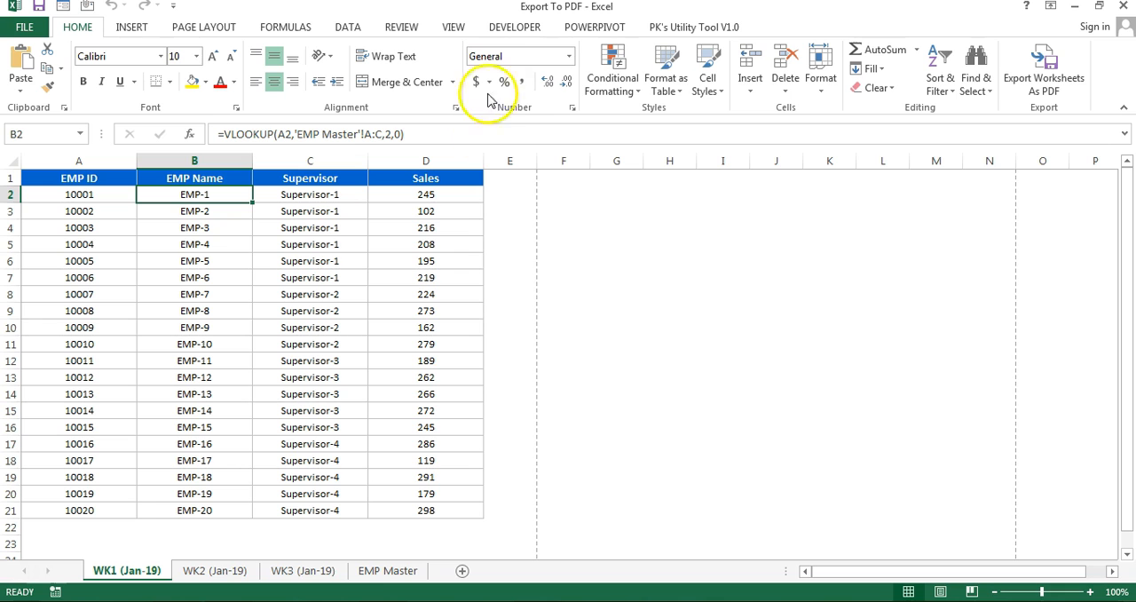
key(Alt+F11)
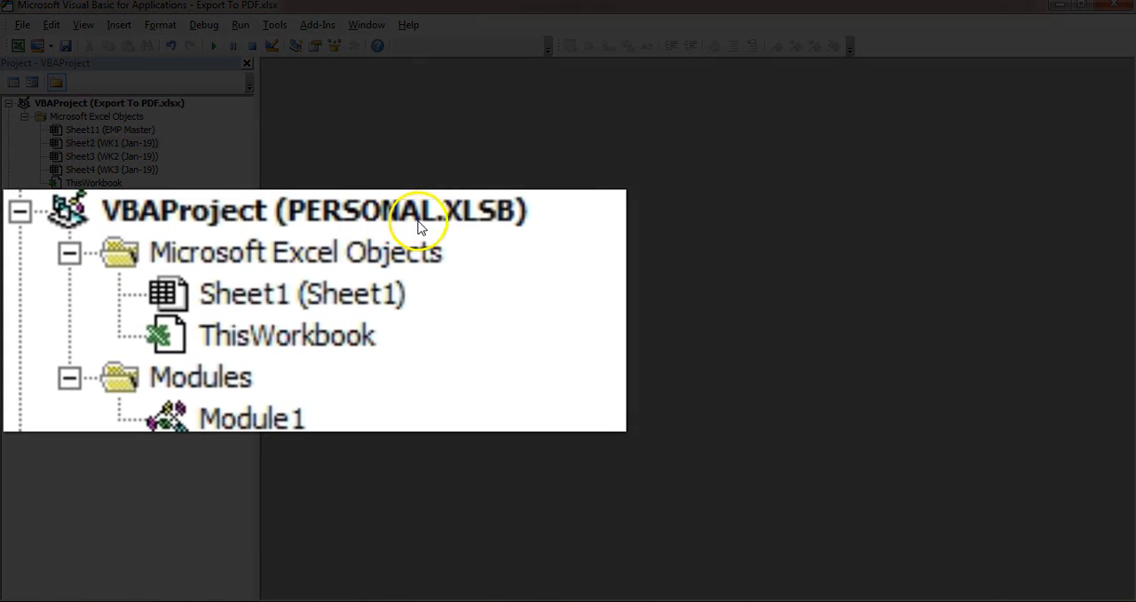
mouse_move(209, 240)
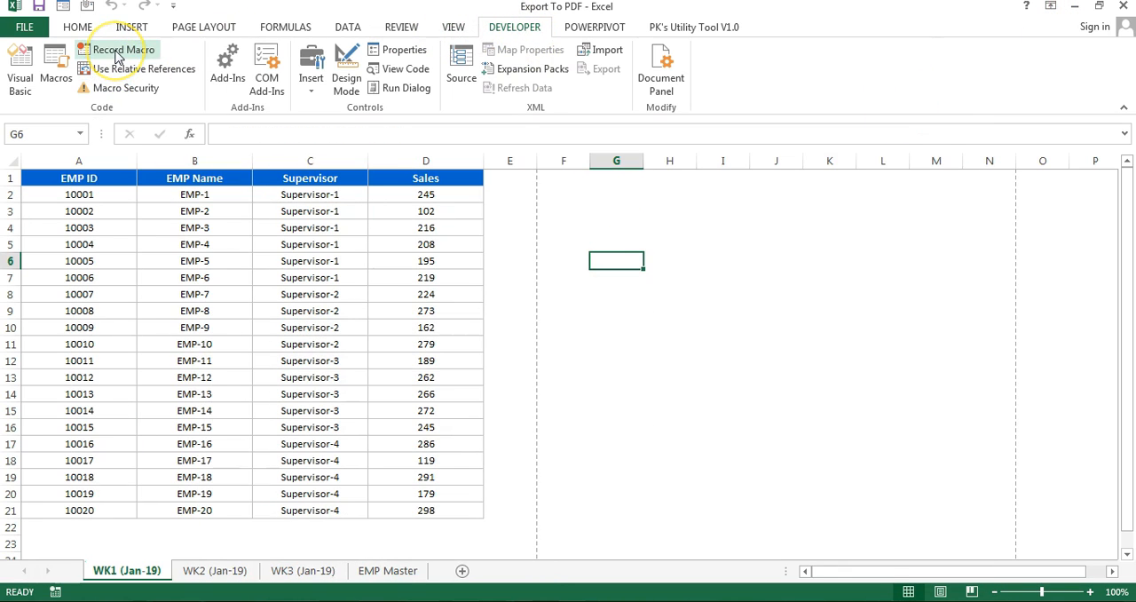
Step: Start recording Macro2 stored in the Personal Macro Workbook
click(123, 49)
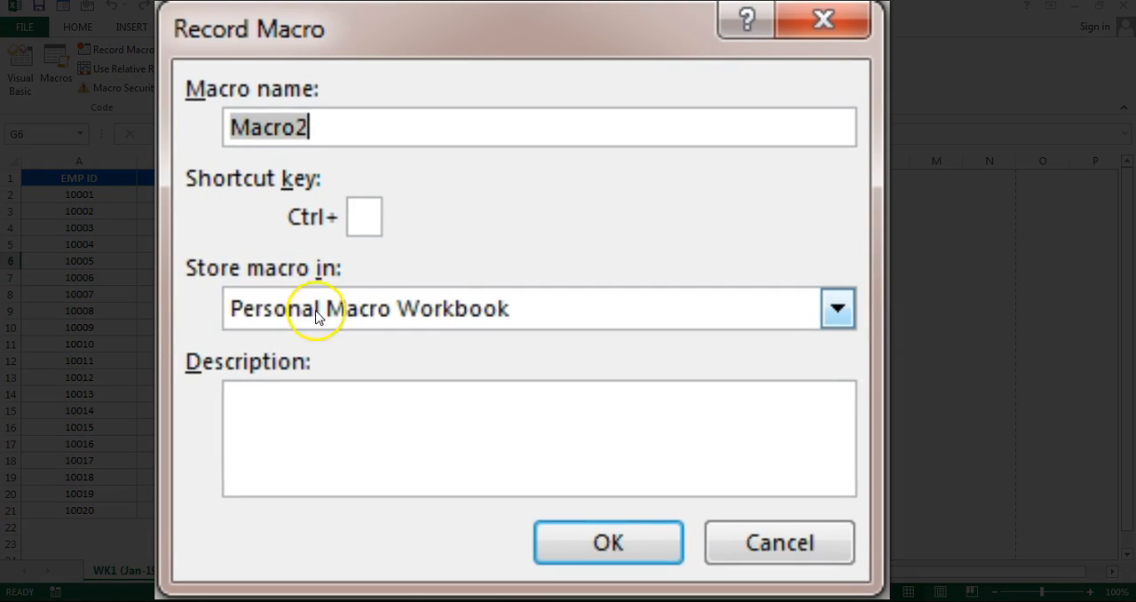
click(836, 309)
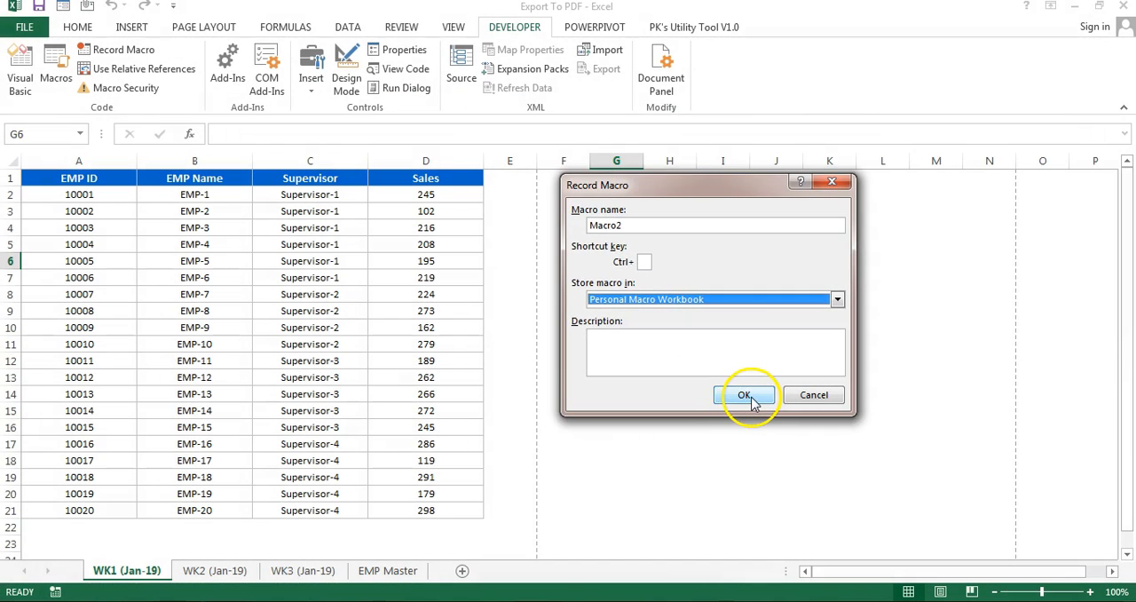
click(744, 394)
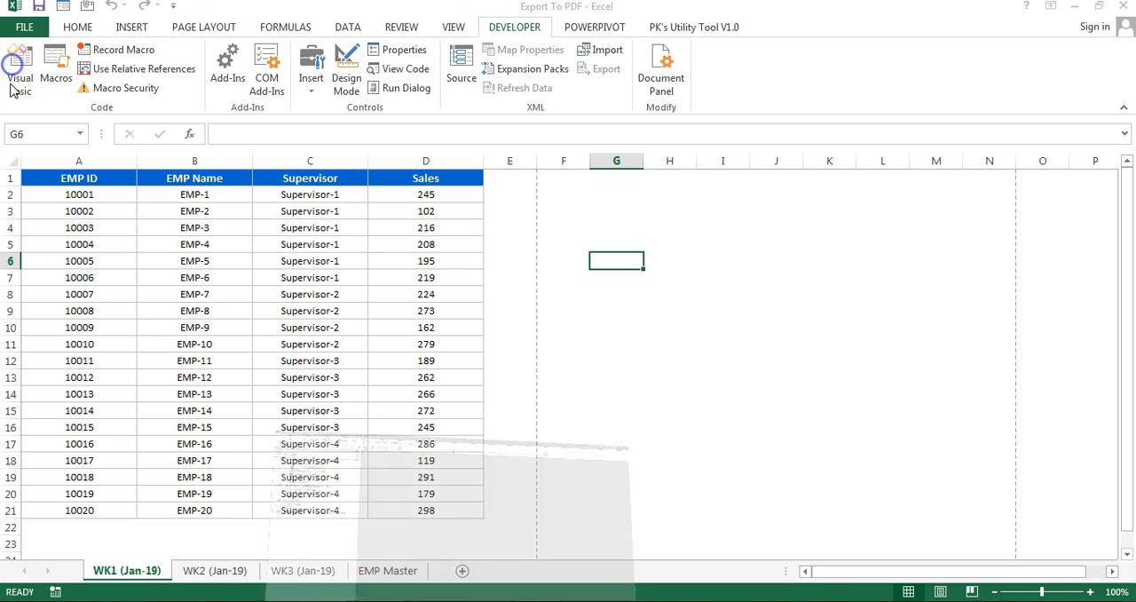
Step: In Module2, replace Macro2's recorded comments with Dim Folder_Path As String
click(20, 57)
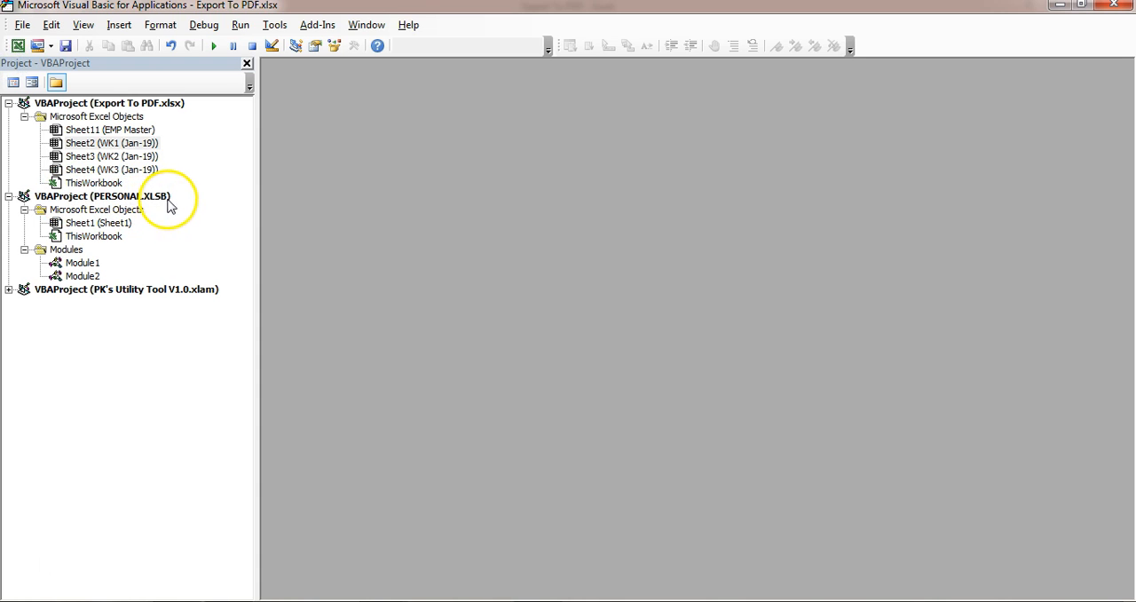
mouse_move(96, 216)
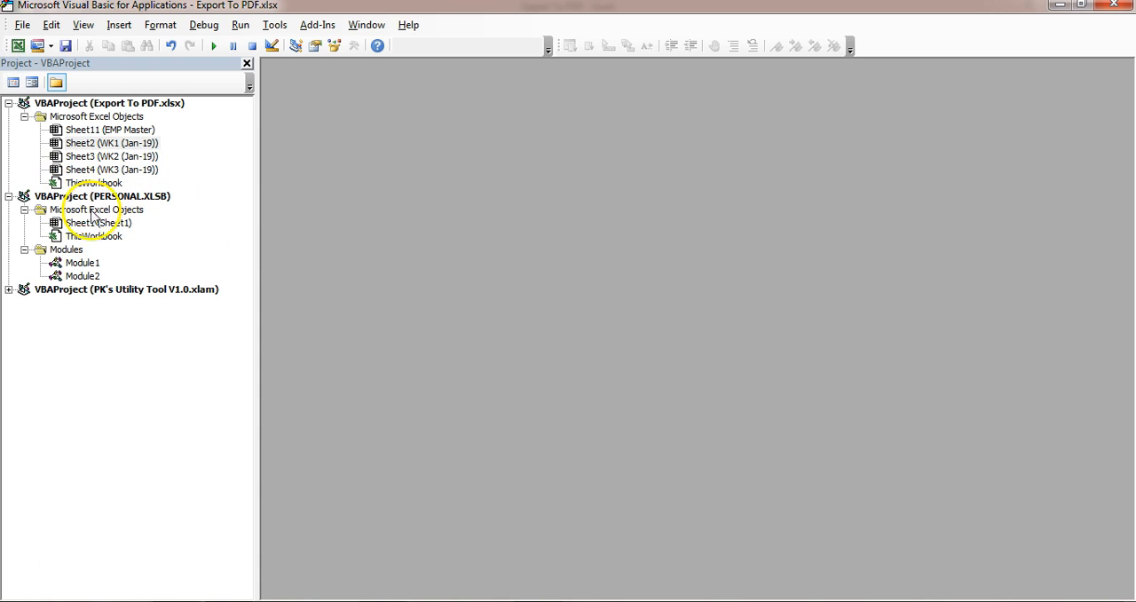
double_click(82, 275)
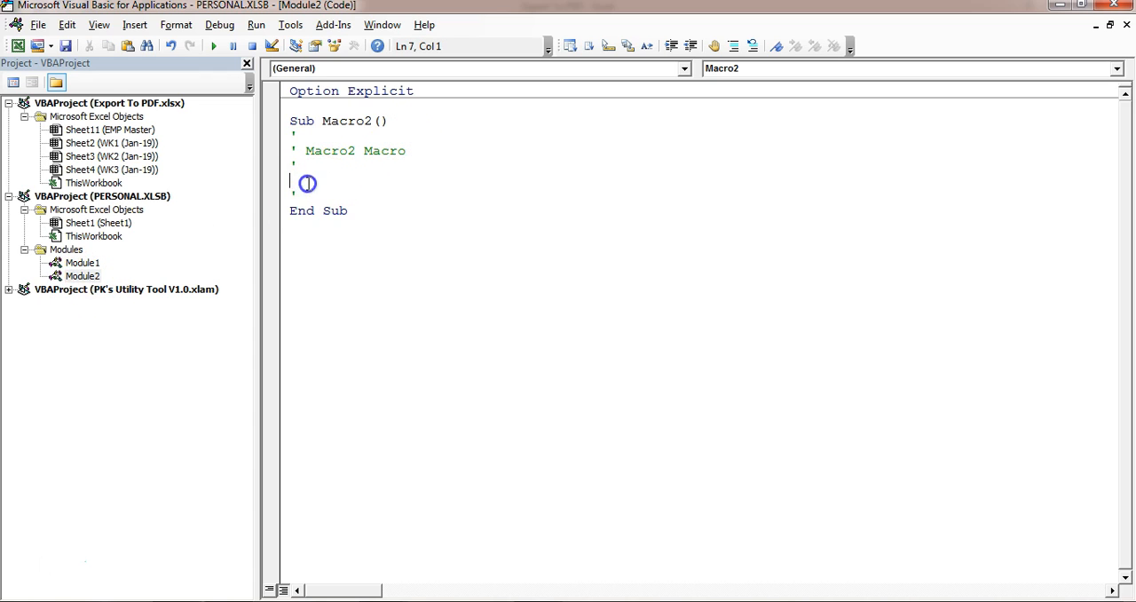
drag(305, 182, 293, 139)
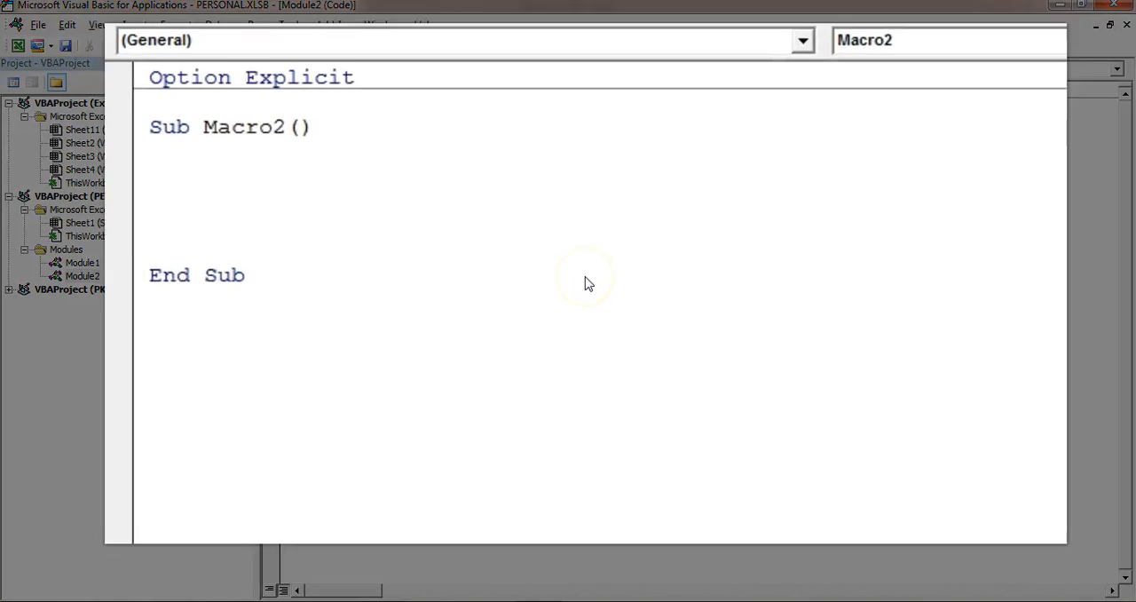
text(dim)
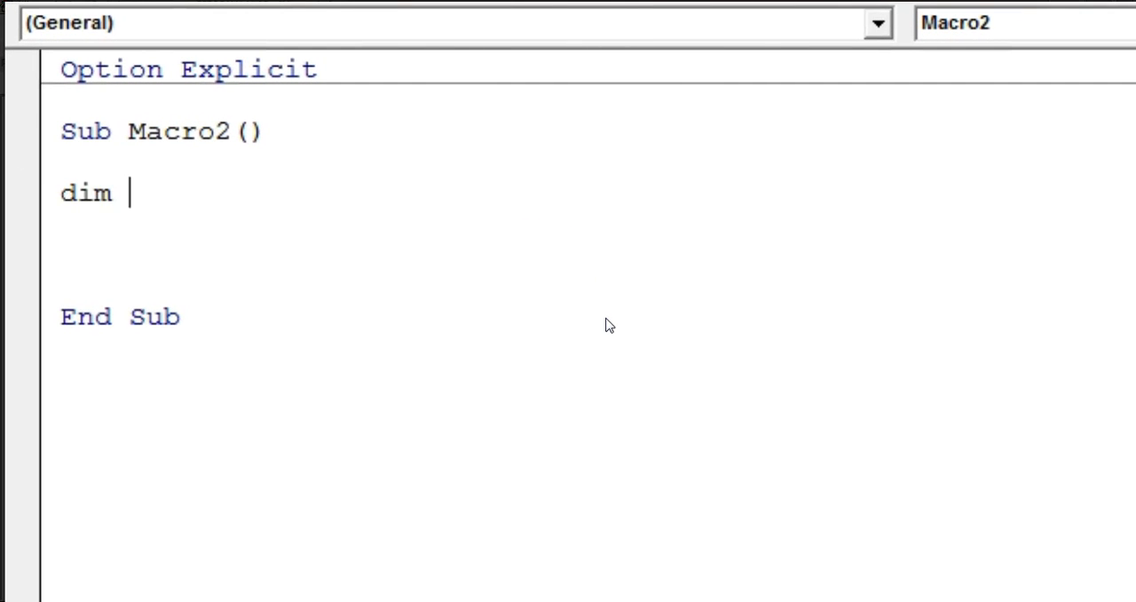
text(Folder_Path as)
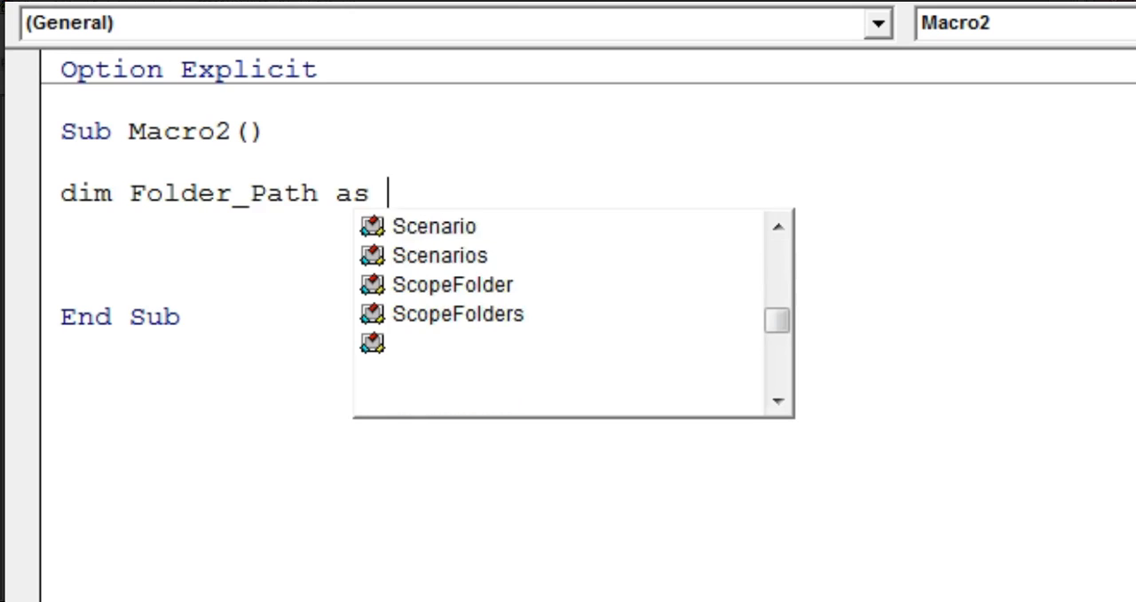
text(String)
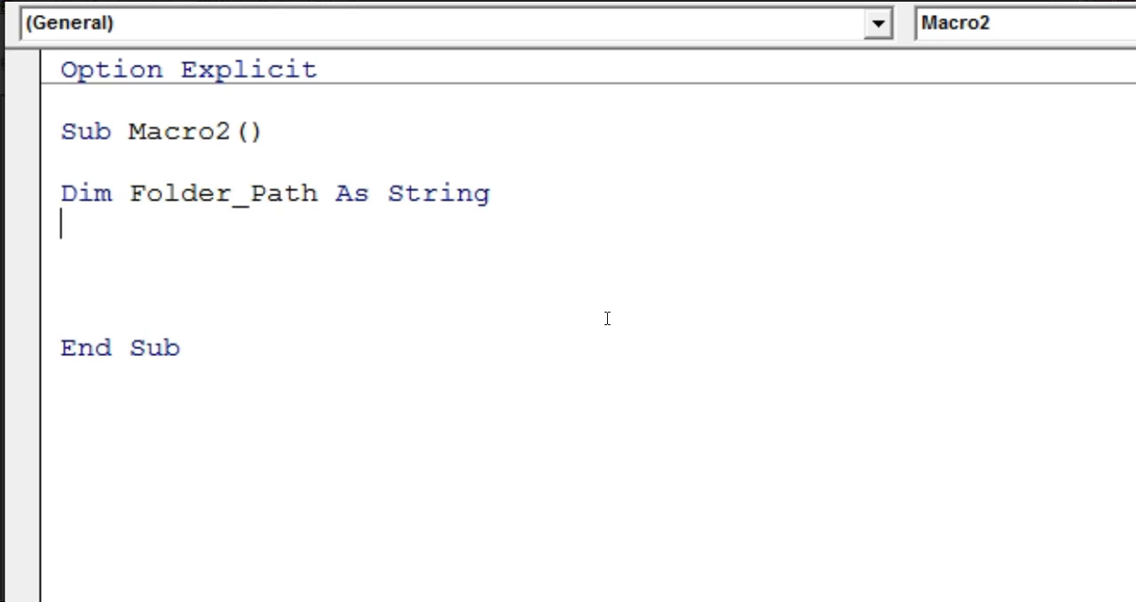
Step: Add a With Application.FileDialog(msoFileDialogFolderPicker) block with .Title "Select the Folder Path"
text(application.)
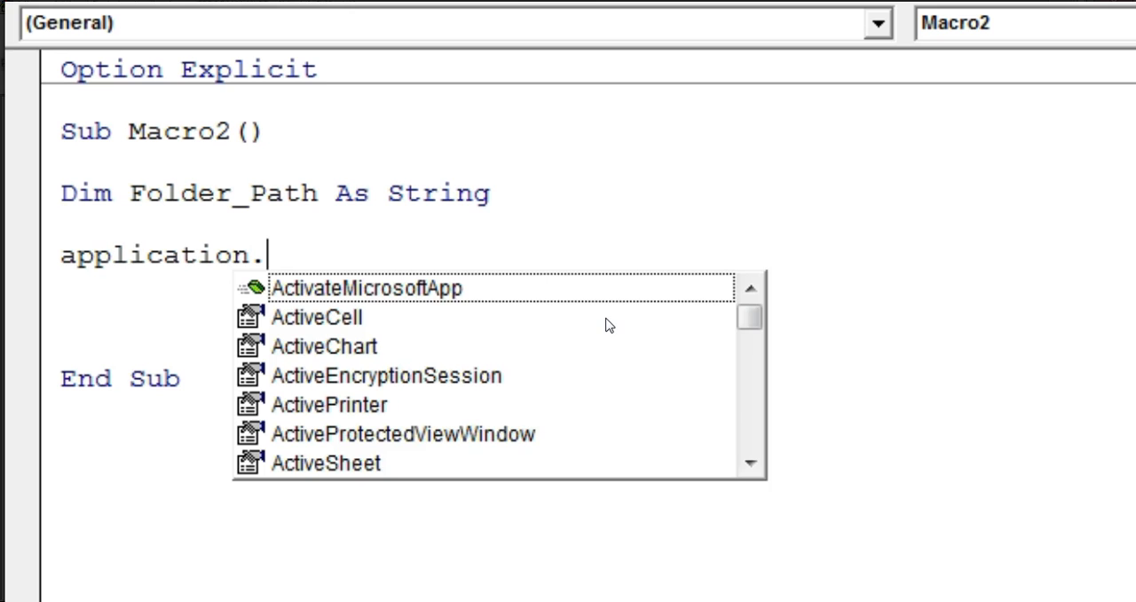
text(FileDialog)
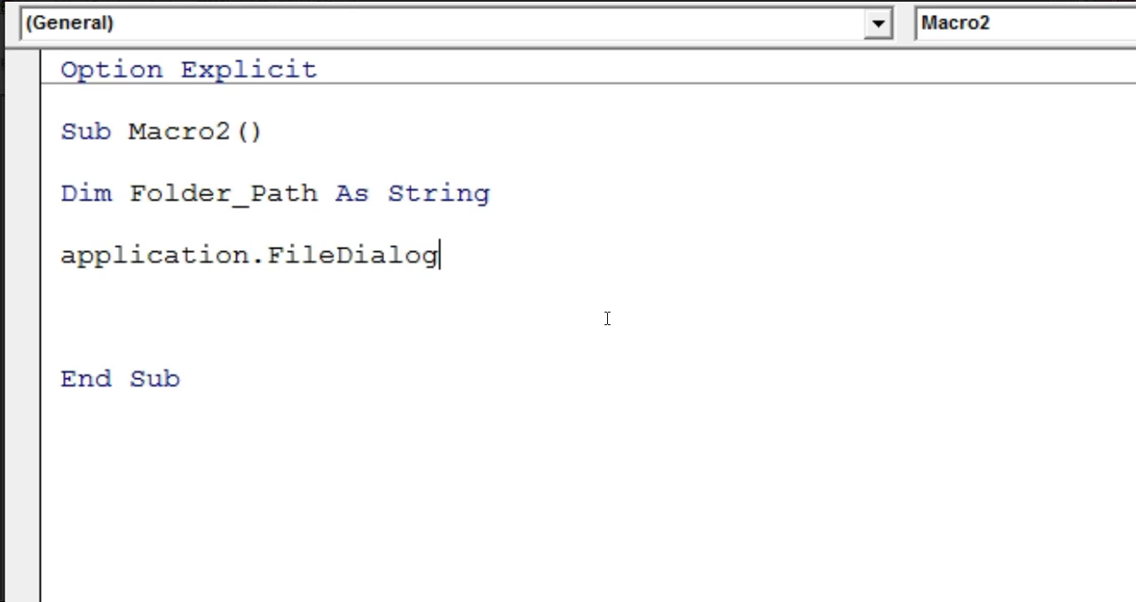
text(()
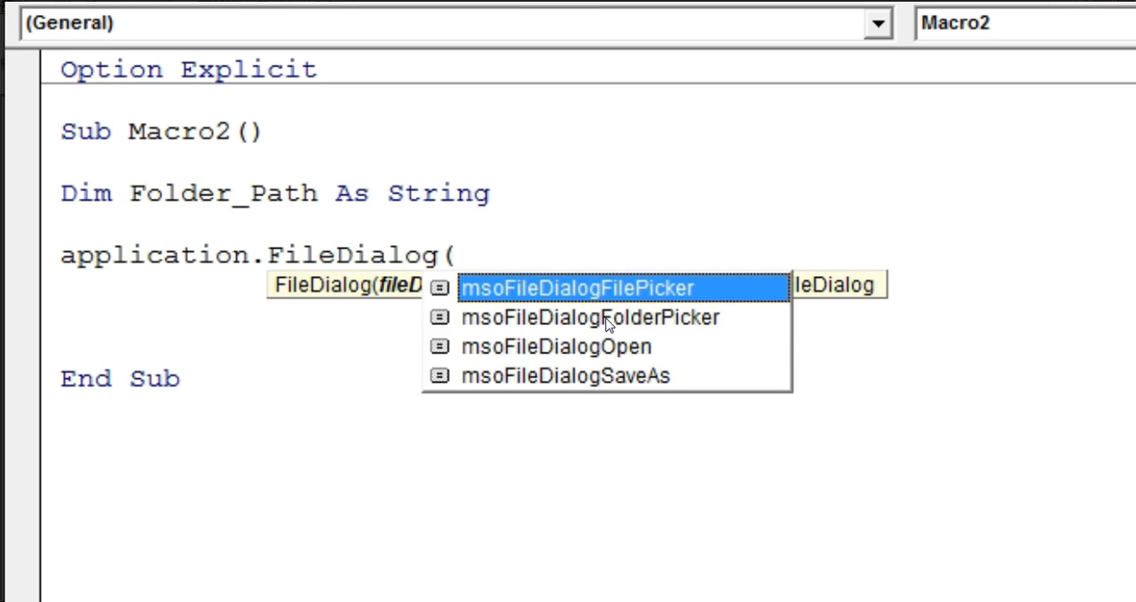
key(Down)
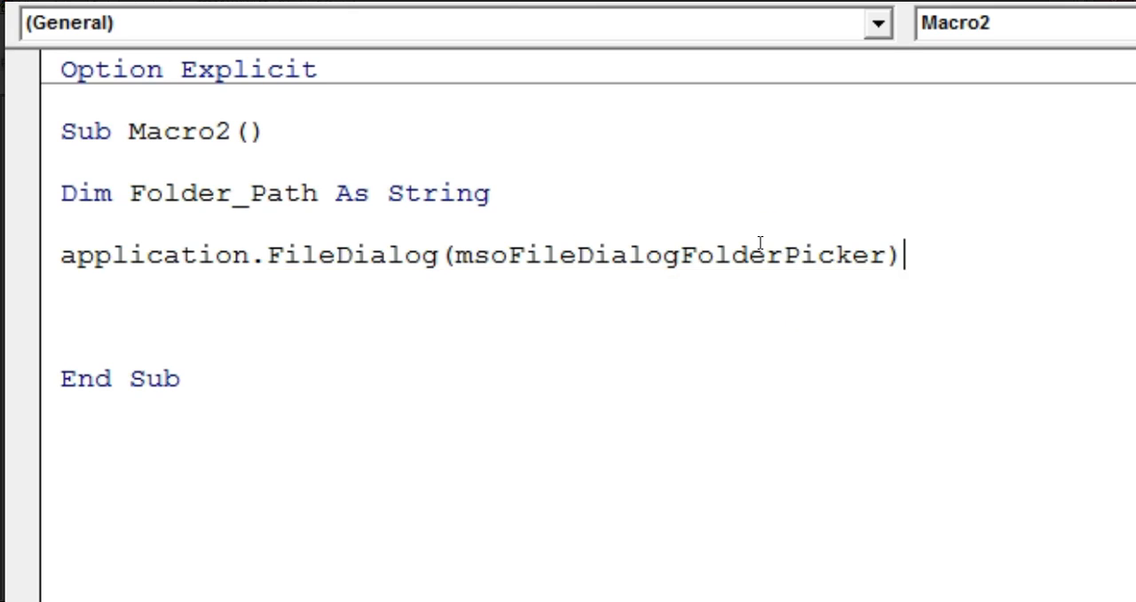
text(with)
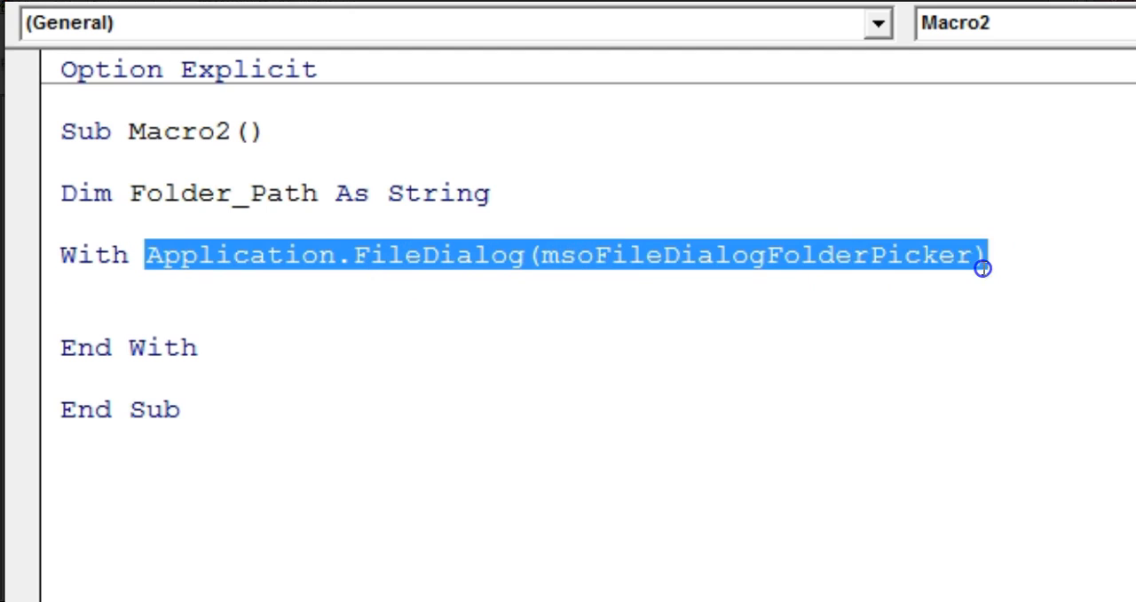
click(359, 294)
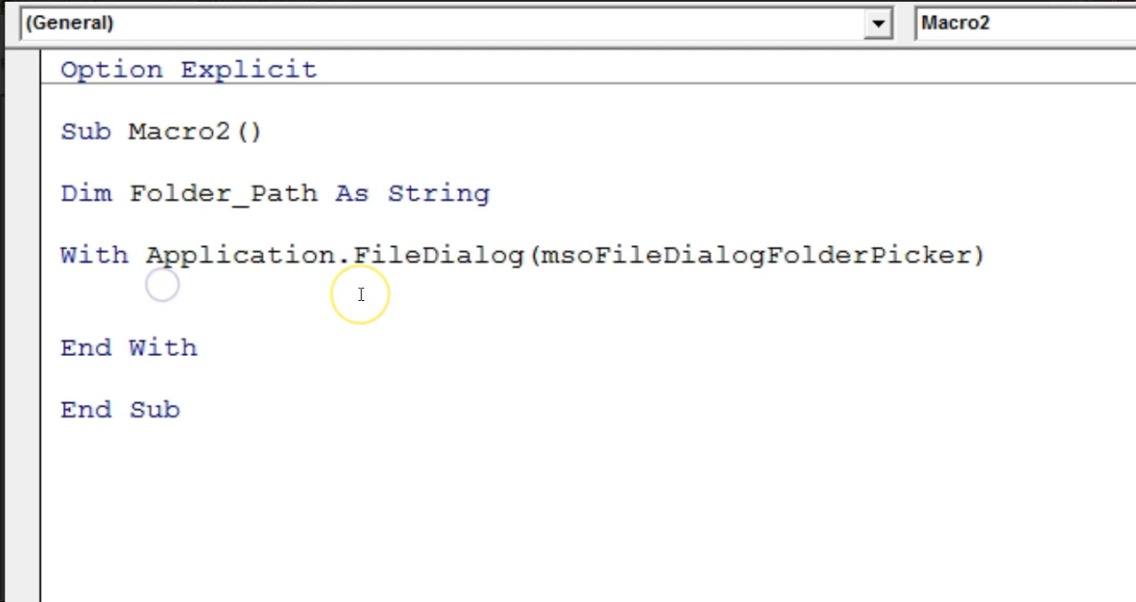
text(.ti)
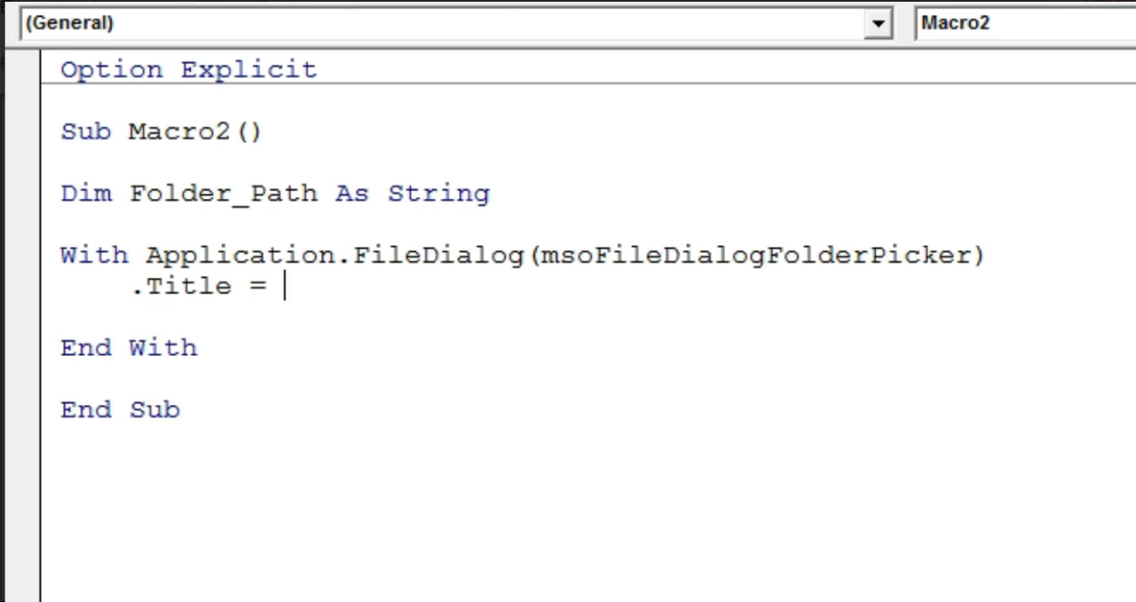
text(")
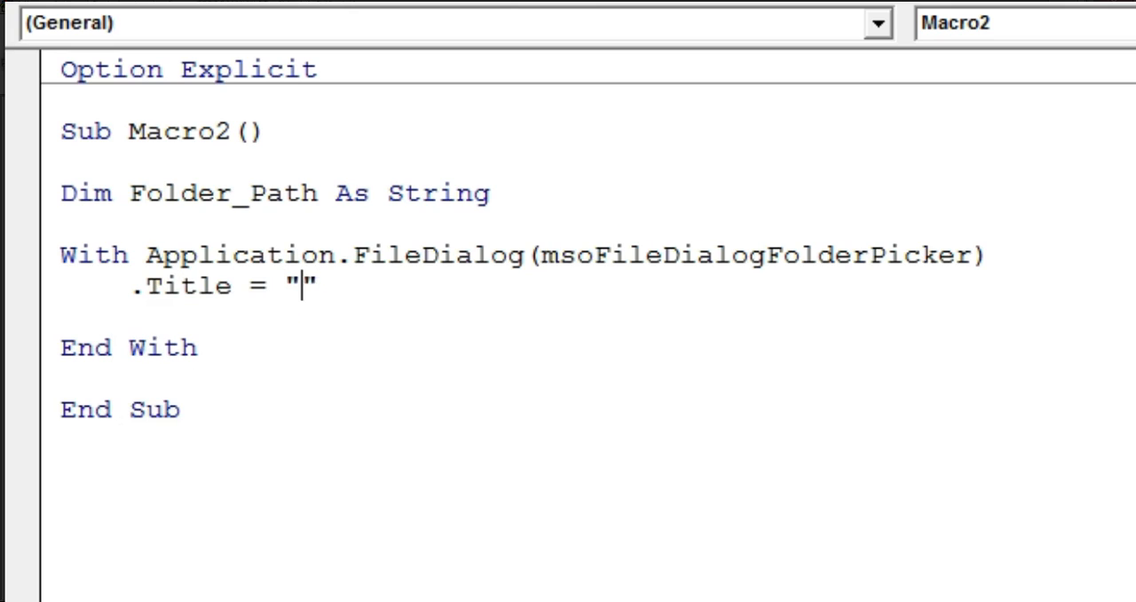
text(Select the Folder Path)
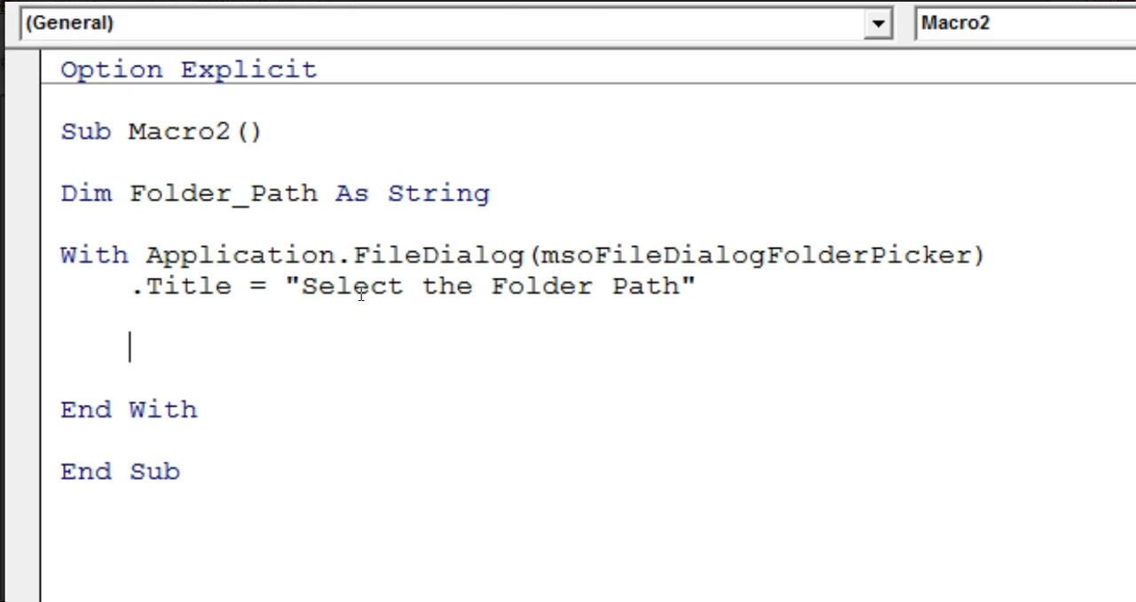
Step: Write If .Show = -1 Then Folder_Path = .SelectedItems(1) inside the With block
text(if .sh)
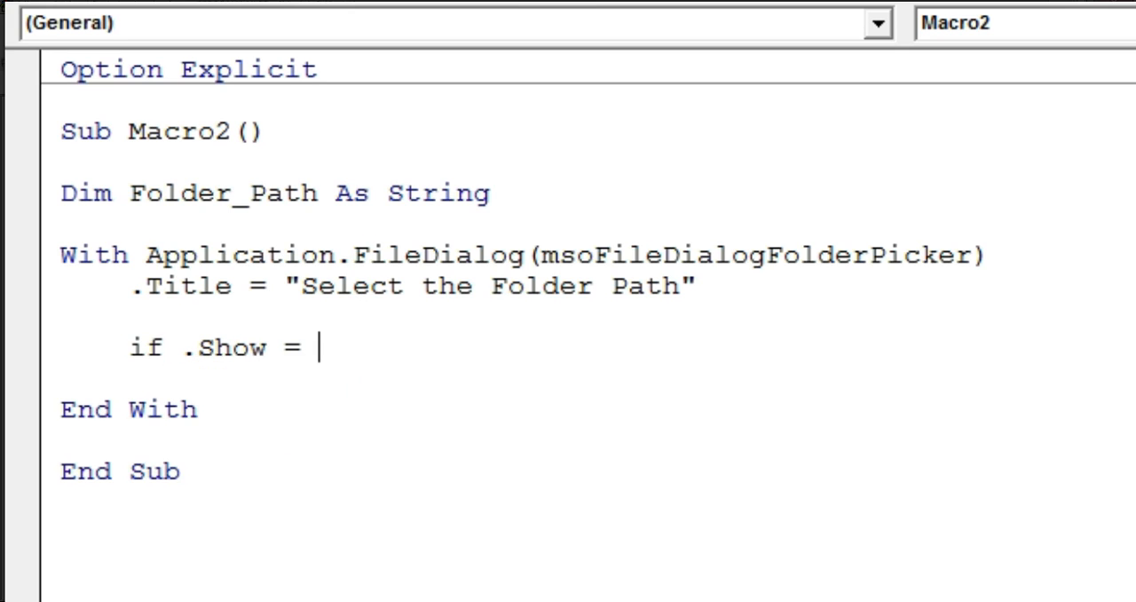
text(-1)
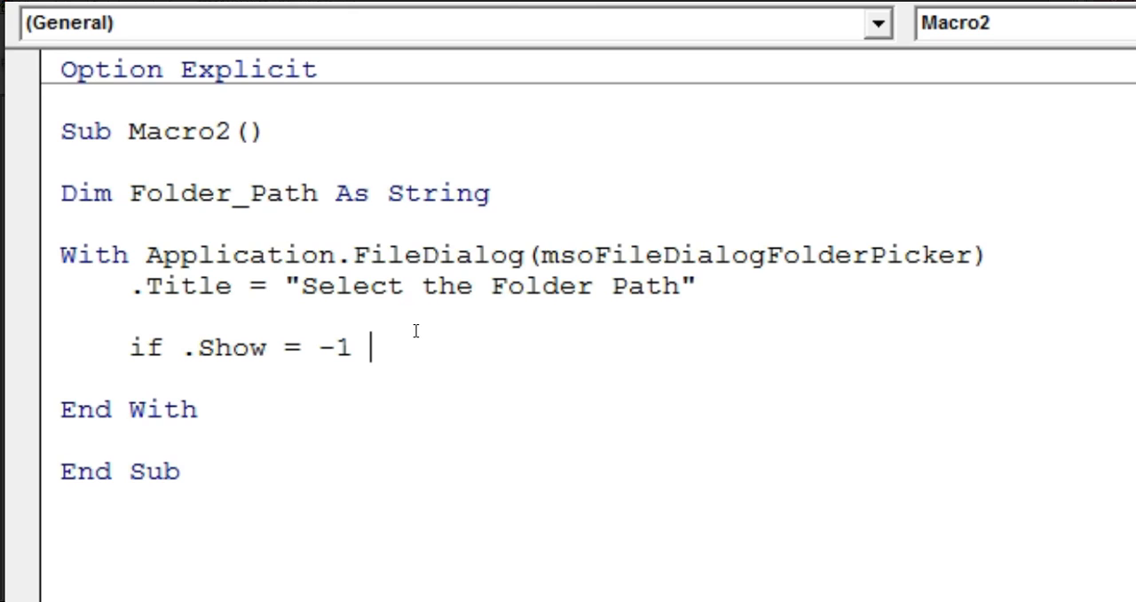
text(then)
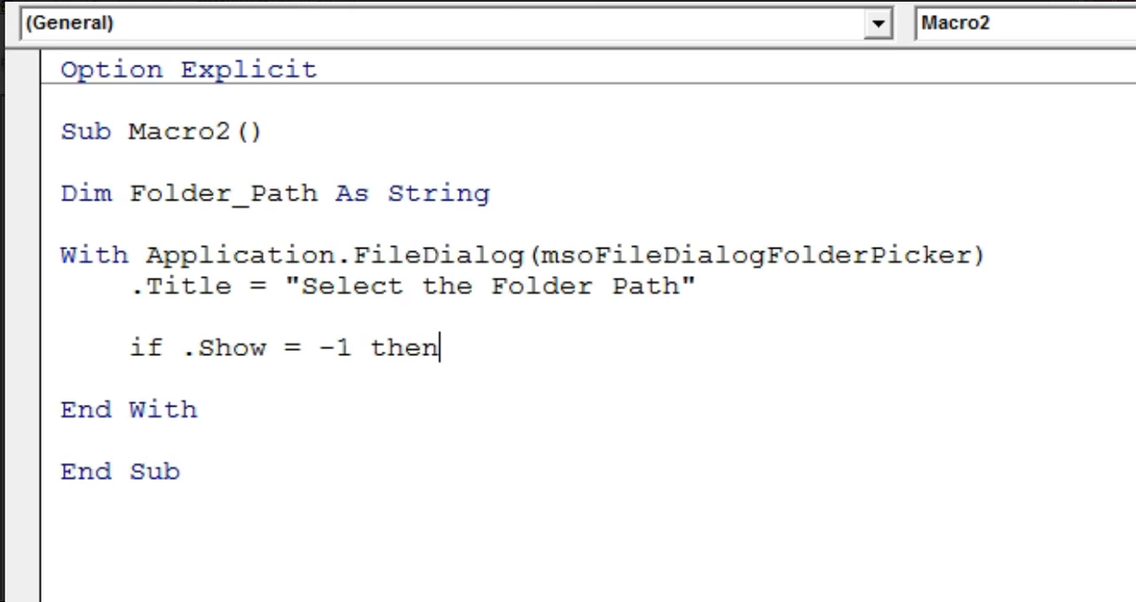
text(folder_pa)
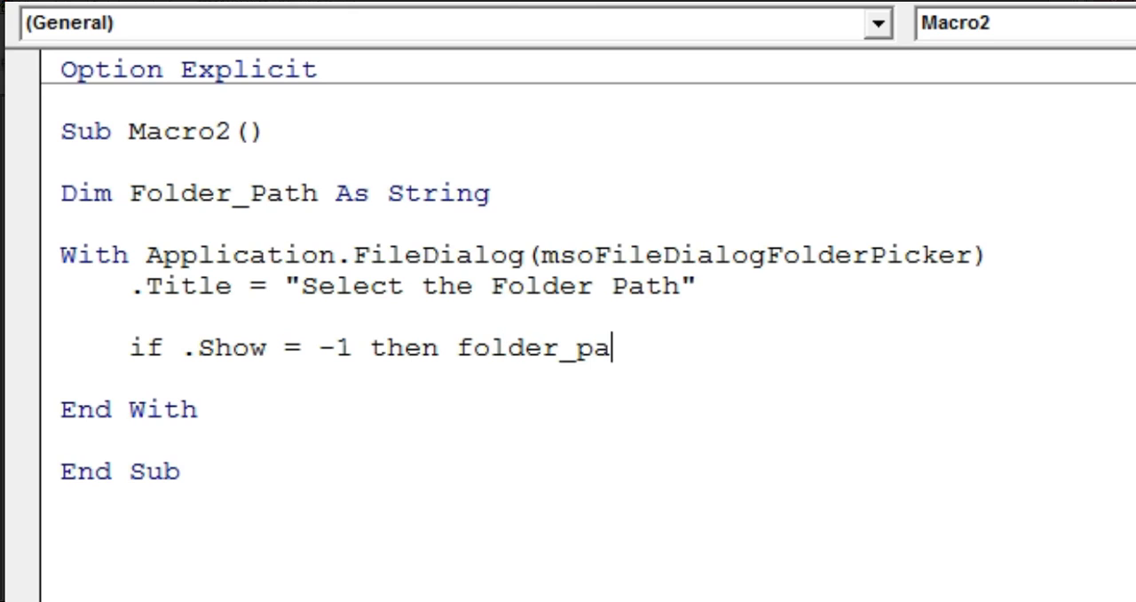
text(th =)
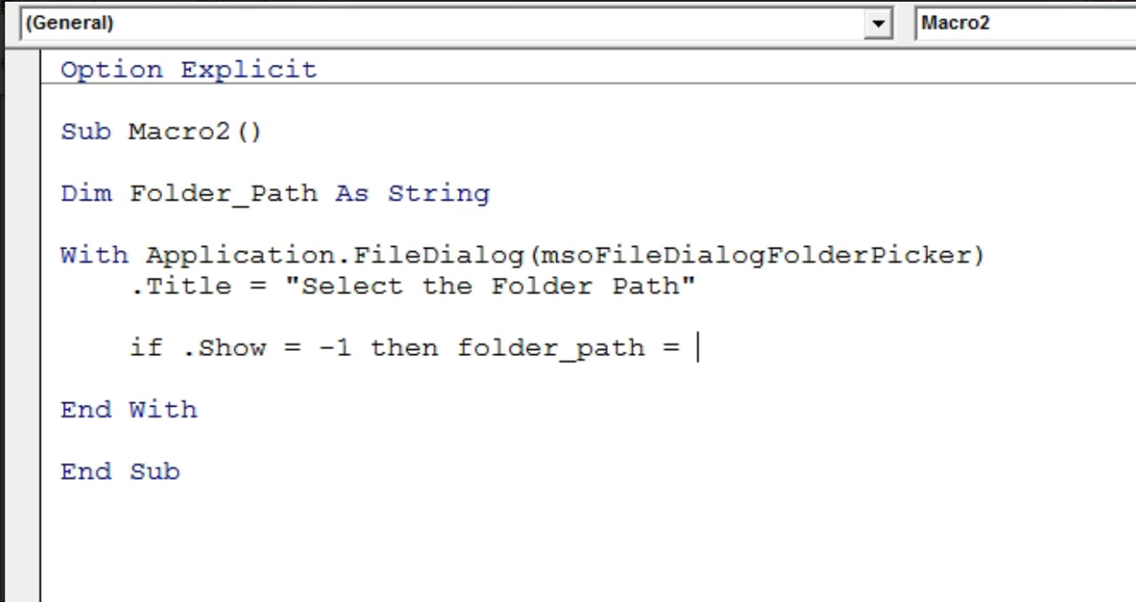
text(.se)
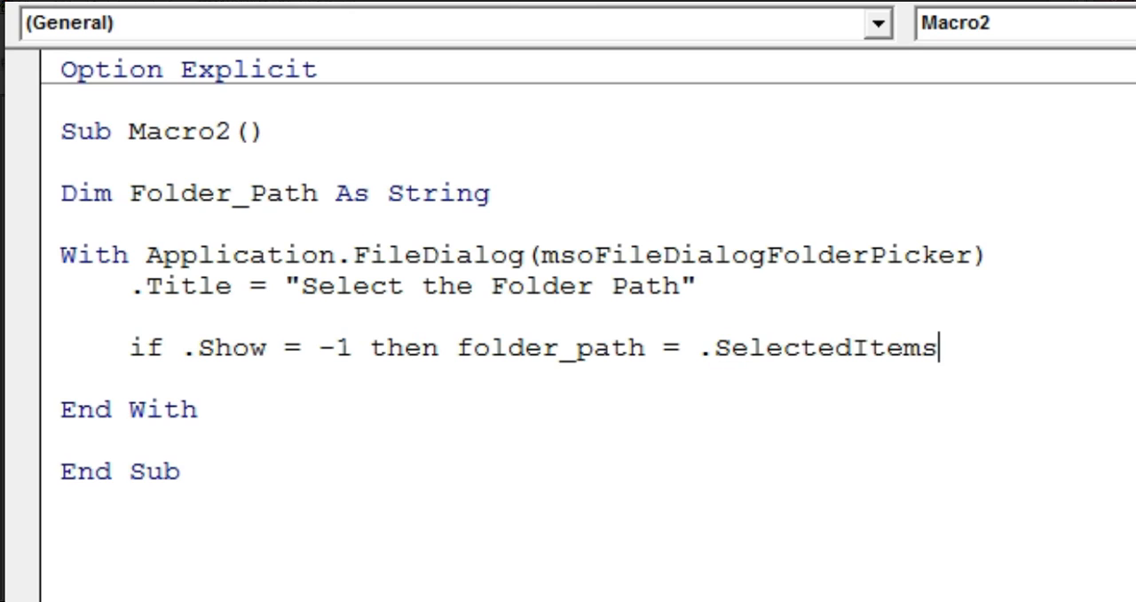
text((1))
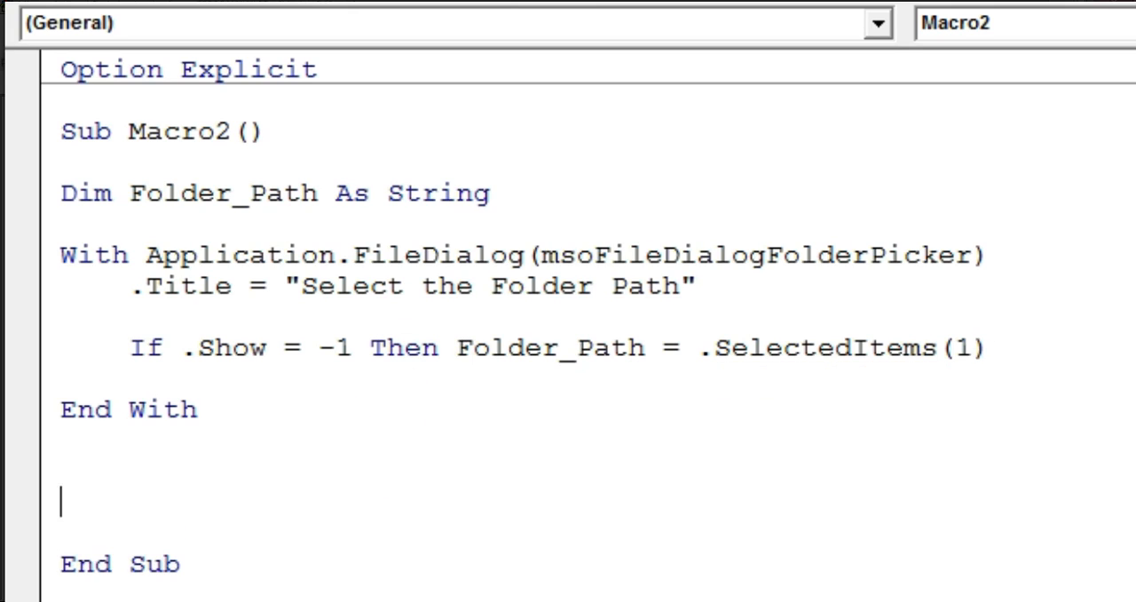
Step: Add a temporary MsgBox Folder_Path, test-run picking the PDF File folder, then cancel a second run
text(msgb)
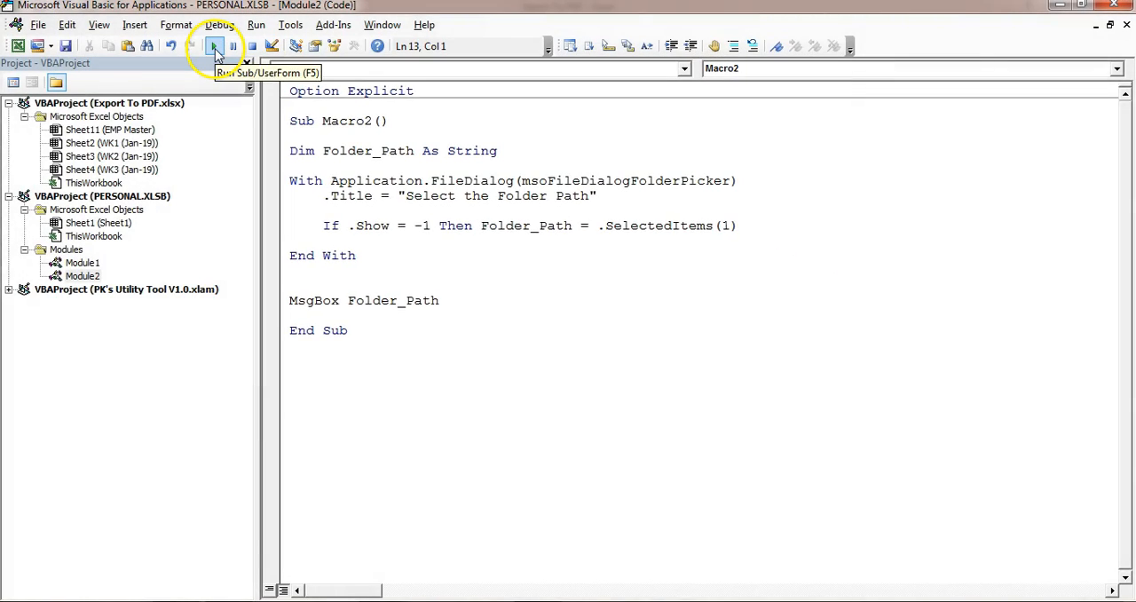
click(215, 47)
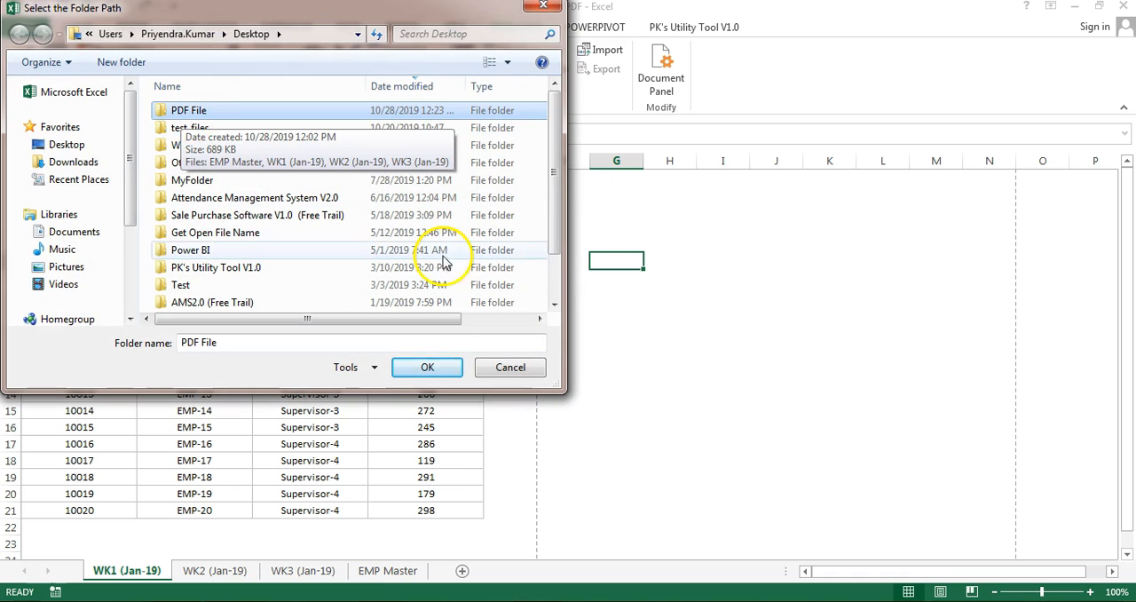
click(427, 366)
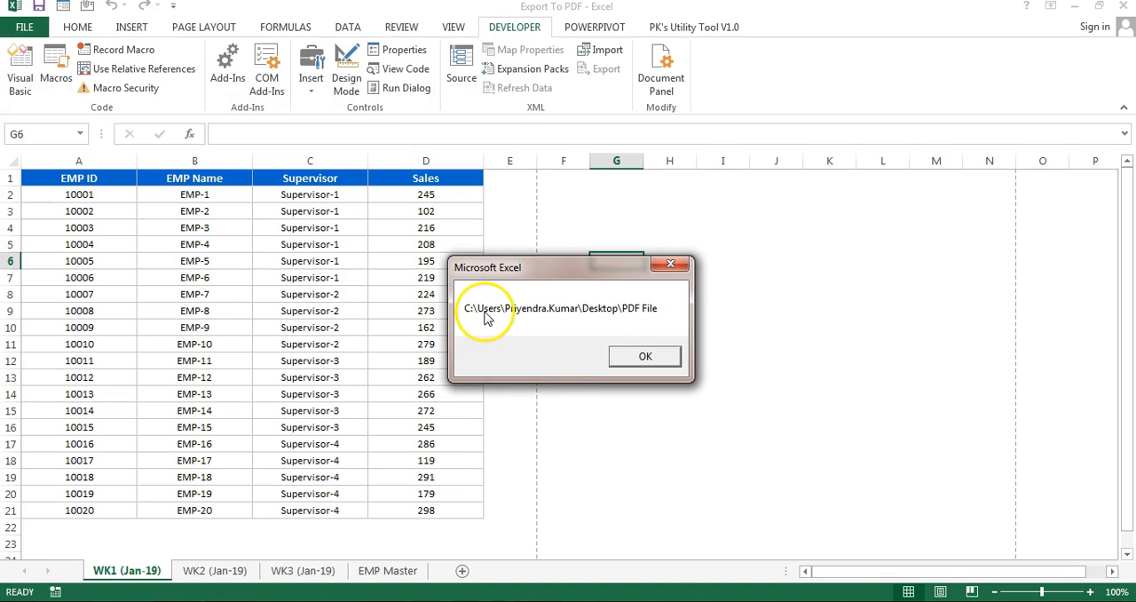
mouse_move(536, 293)
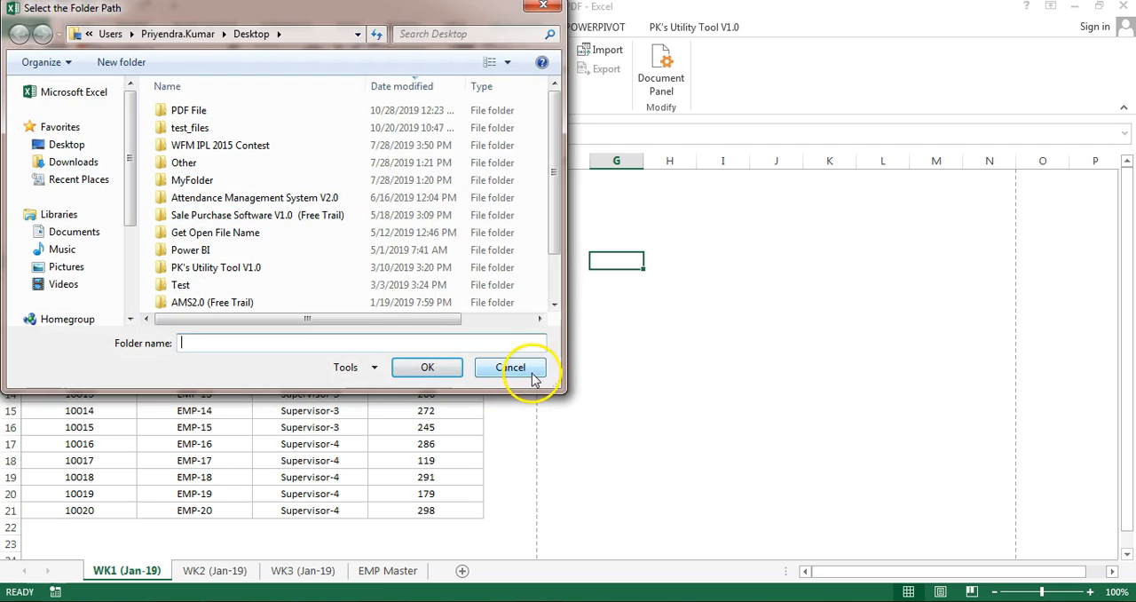
click(511, 366)
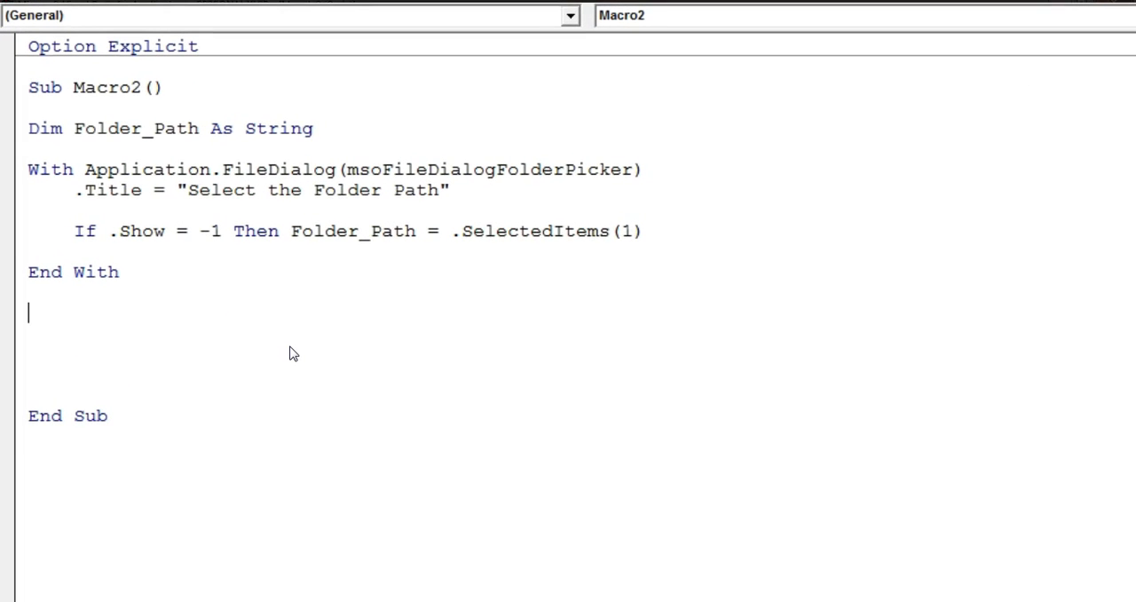
Step: Declare Dim sh As Worksheet and write For Each sh In ActiveWorkbook.Worksheets ... Next
text(dim sh as wor)
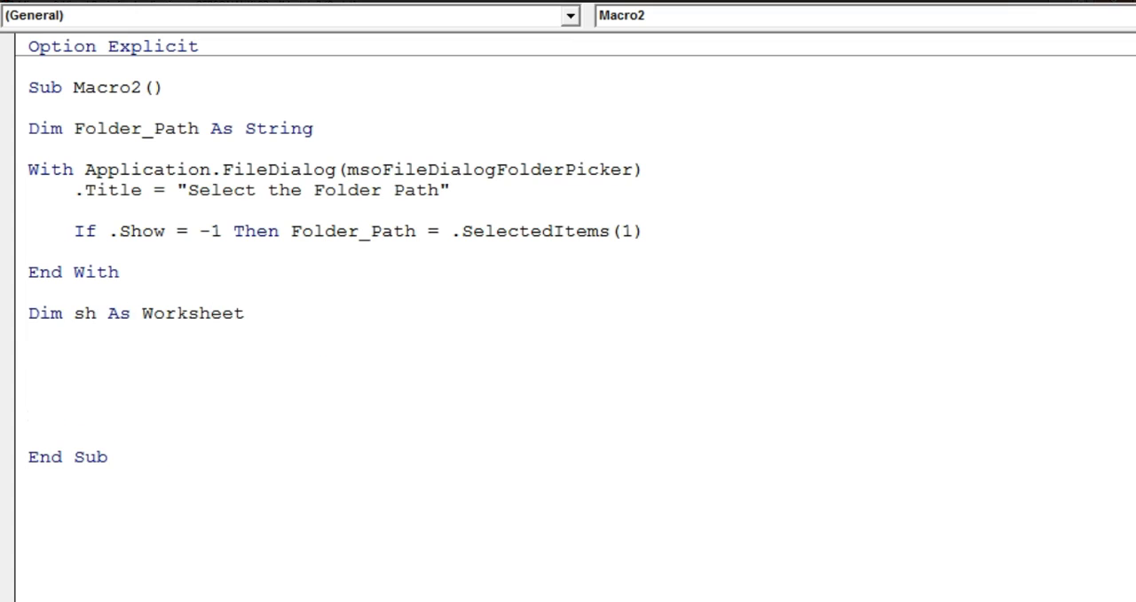
text(for each)
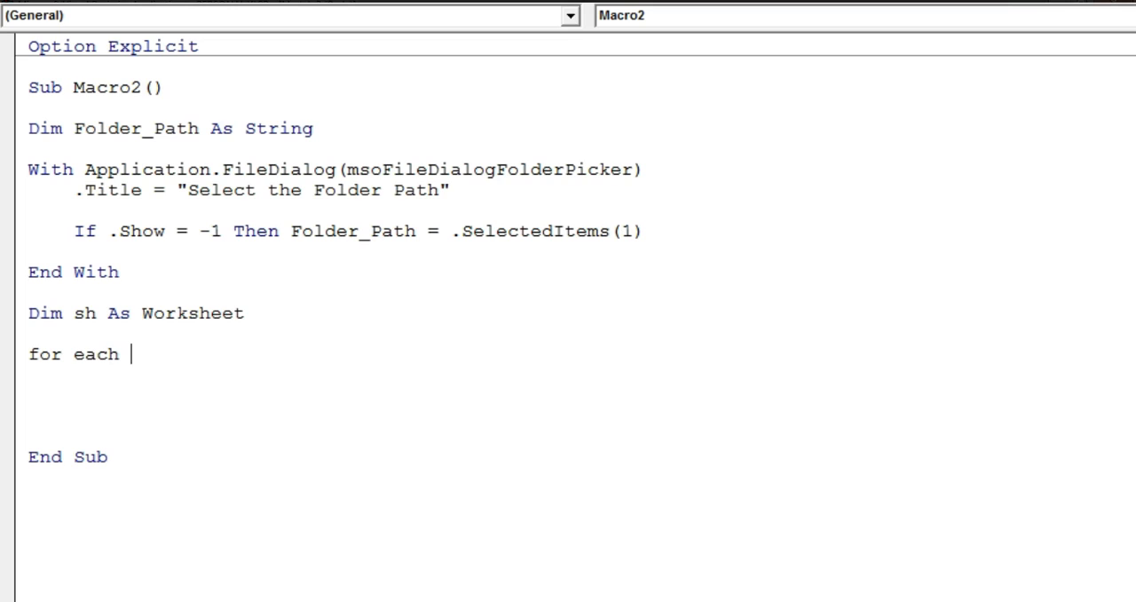
text(sh in)
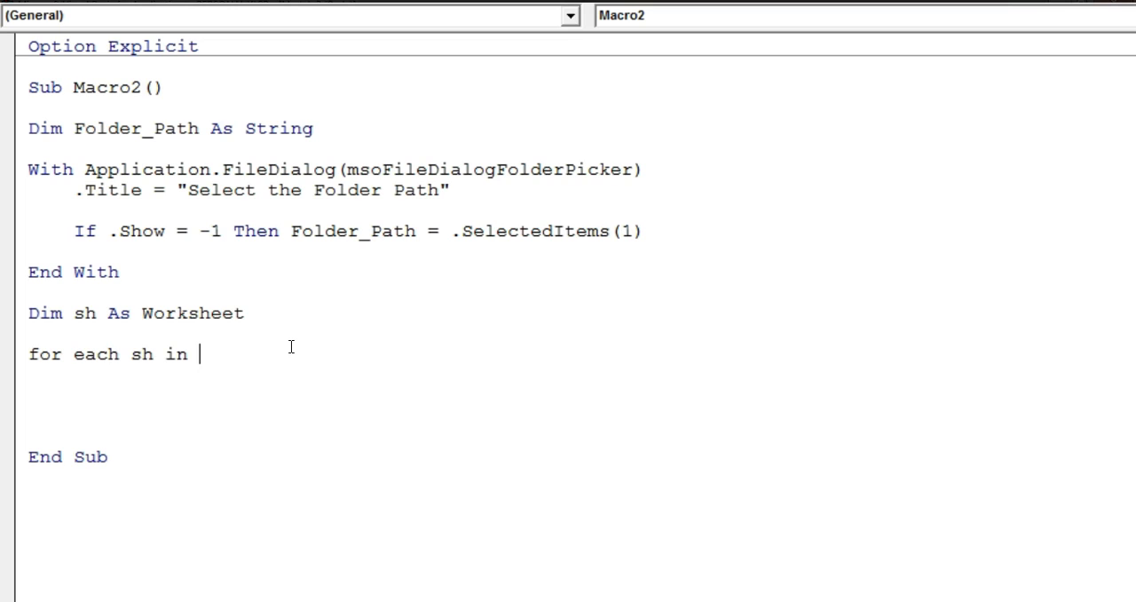
text(activeworkb)
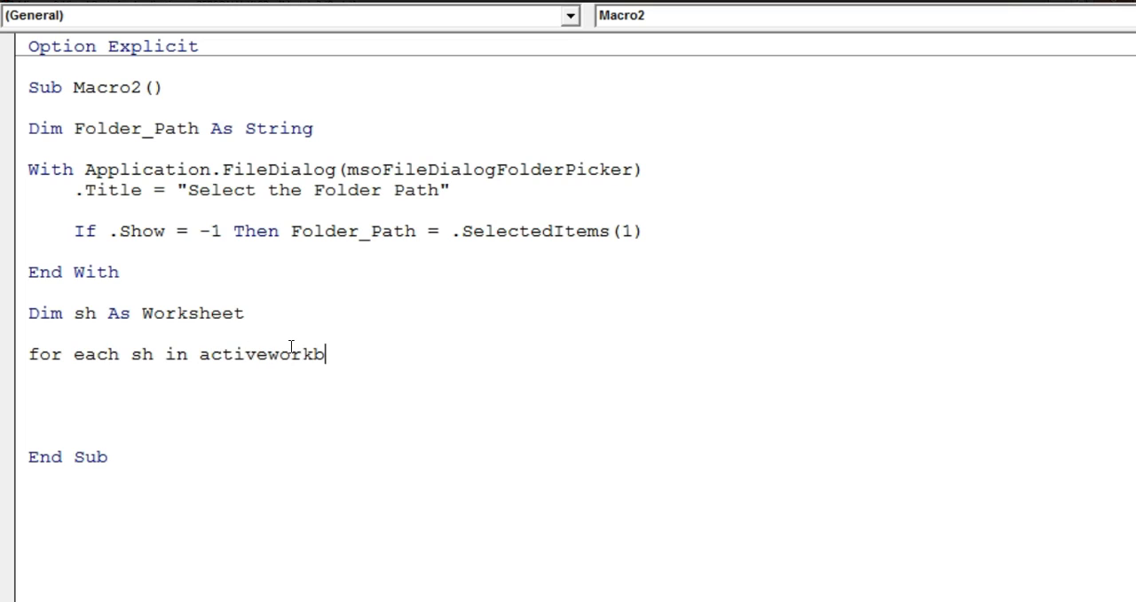
text(ook.wo)
text(Next)
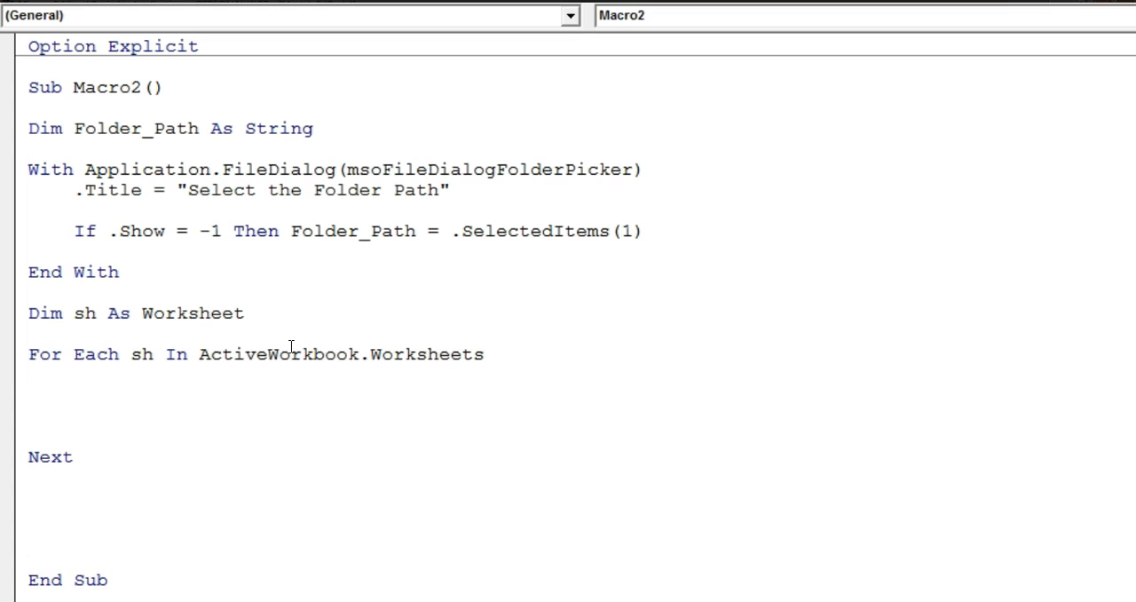
Step: In the loop, write sh.ExportAsFixedFormat xlTypePDF, Folder_Path & Application.PathSeparator & sh.Name & ".pdf"
text(sh.e)
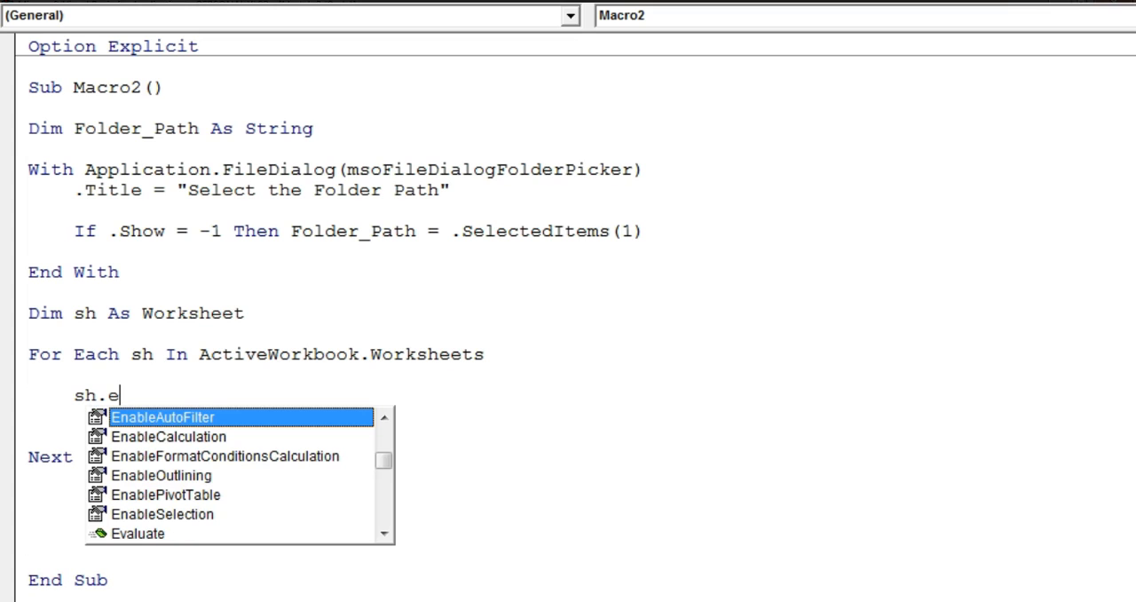
text(xportAsFixedFormat xlTypePDF)
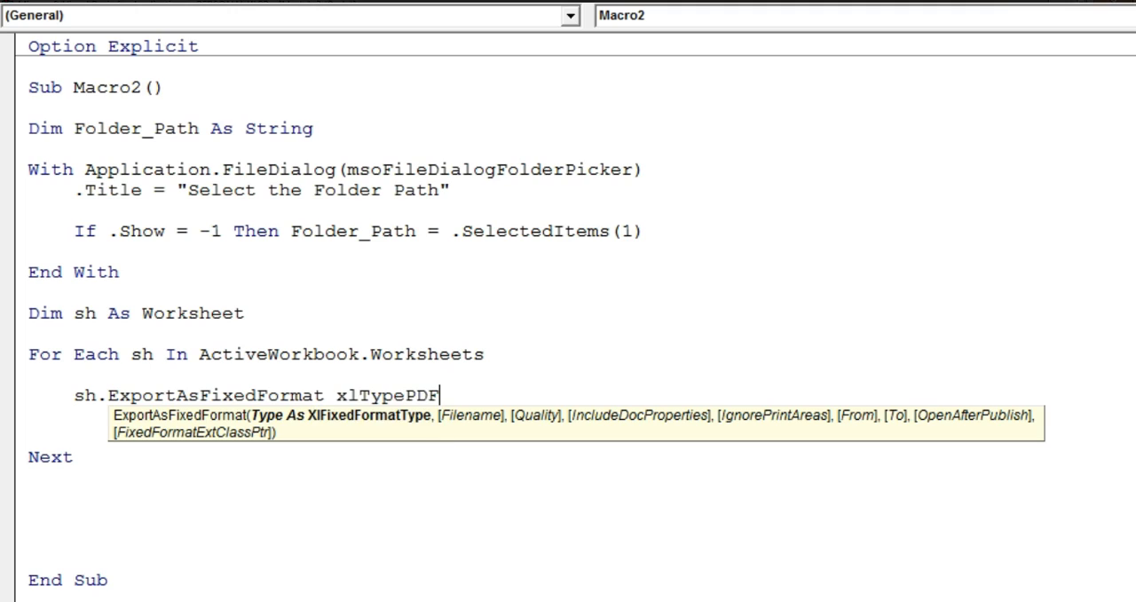
text(,)
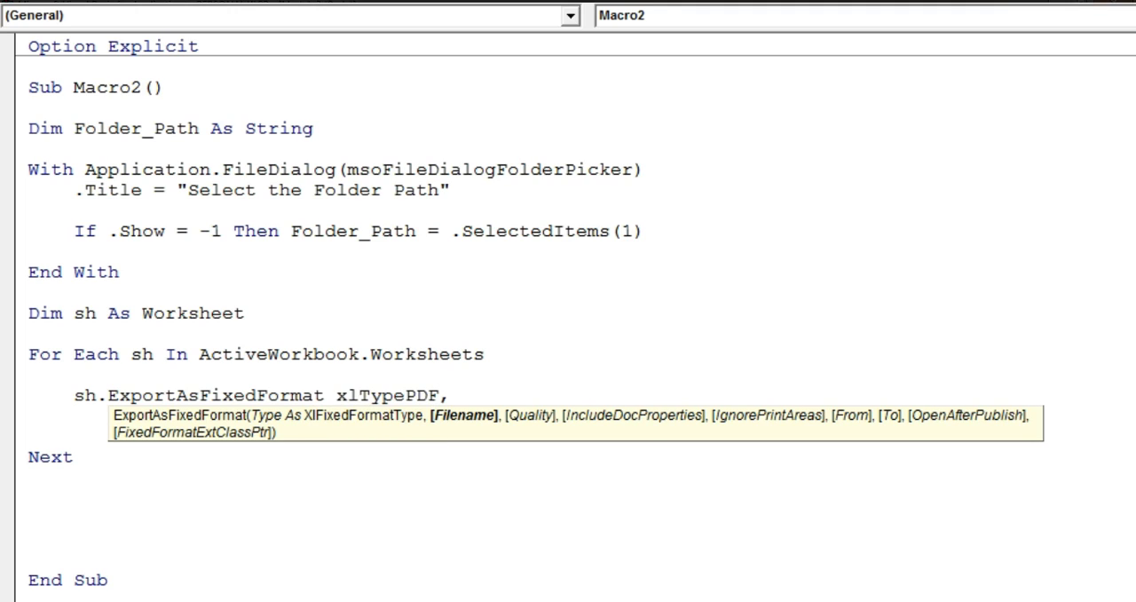
click(451, 394)
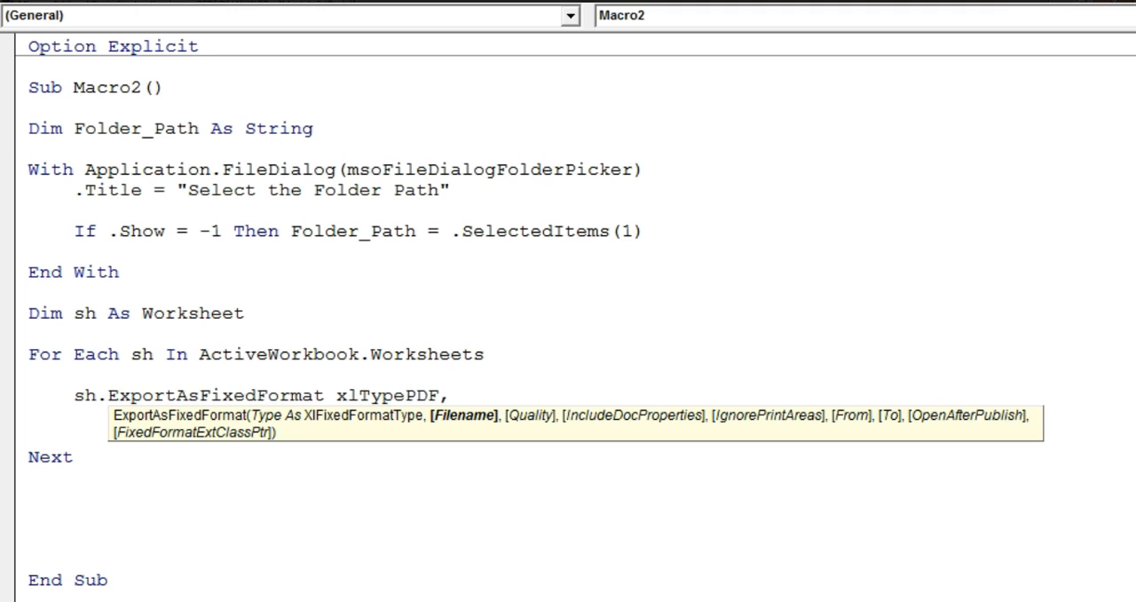
text(folde)
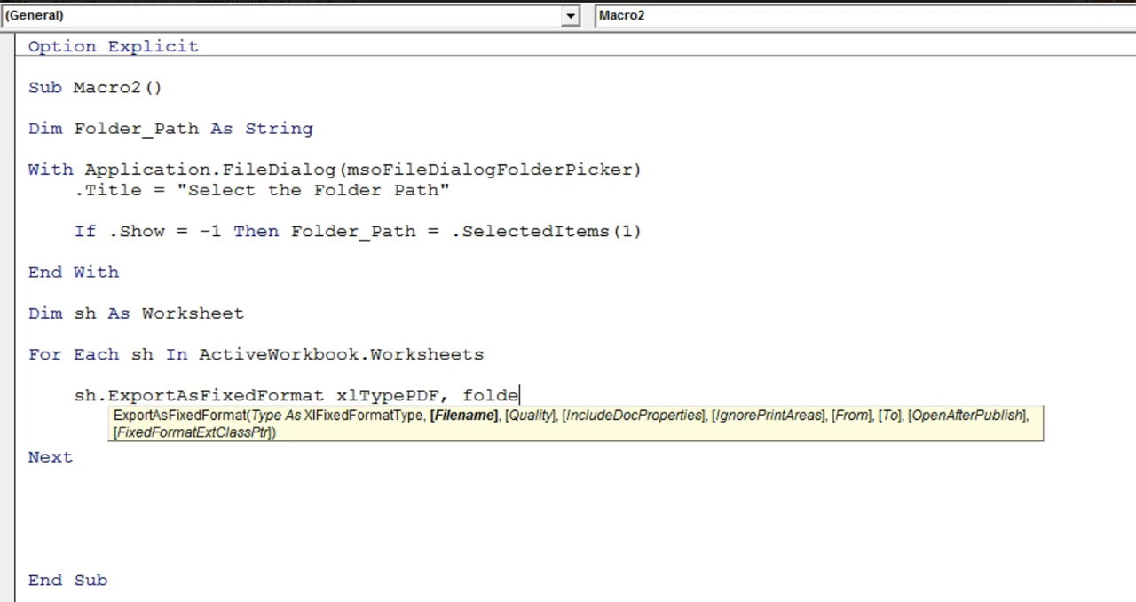
text(r_path &)
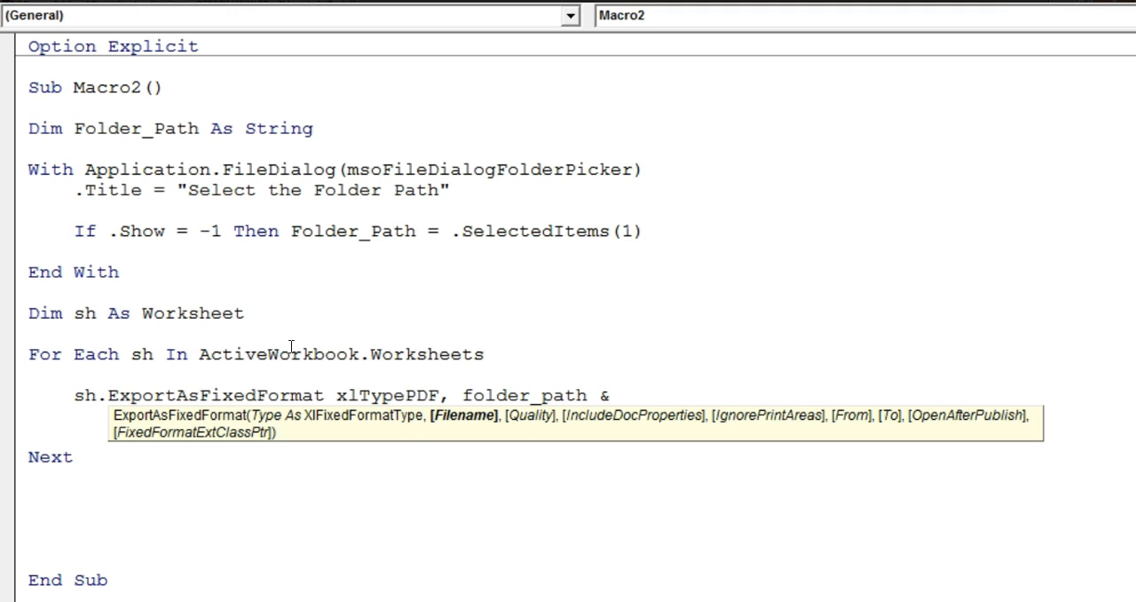
text(application)
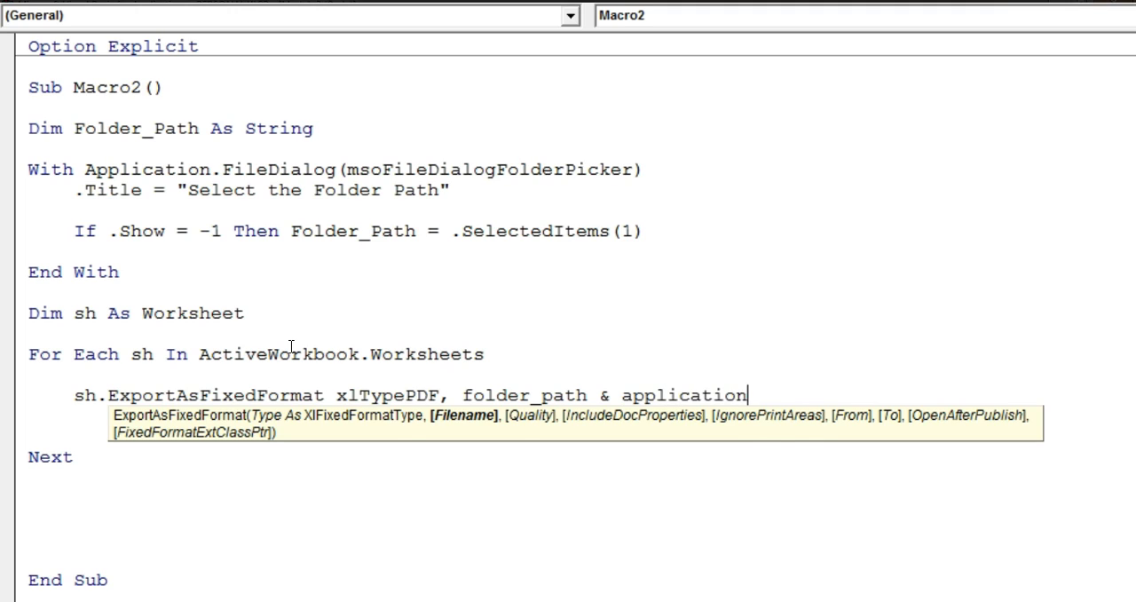
text(.PathSeparator)
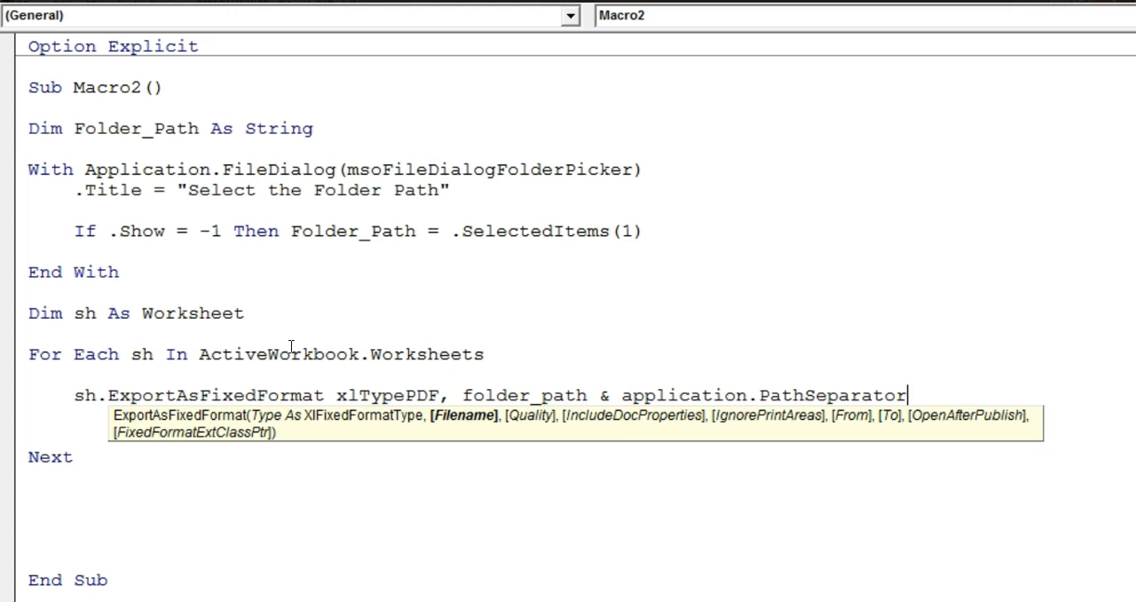
text(&)
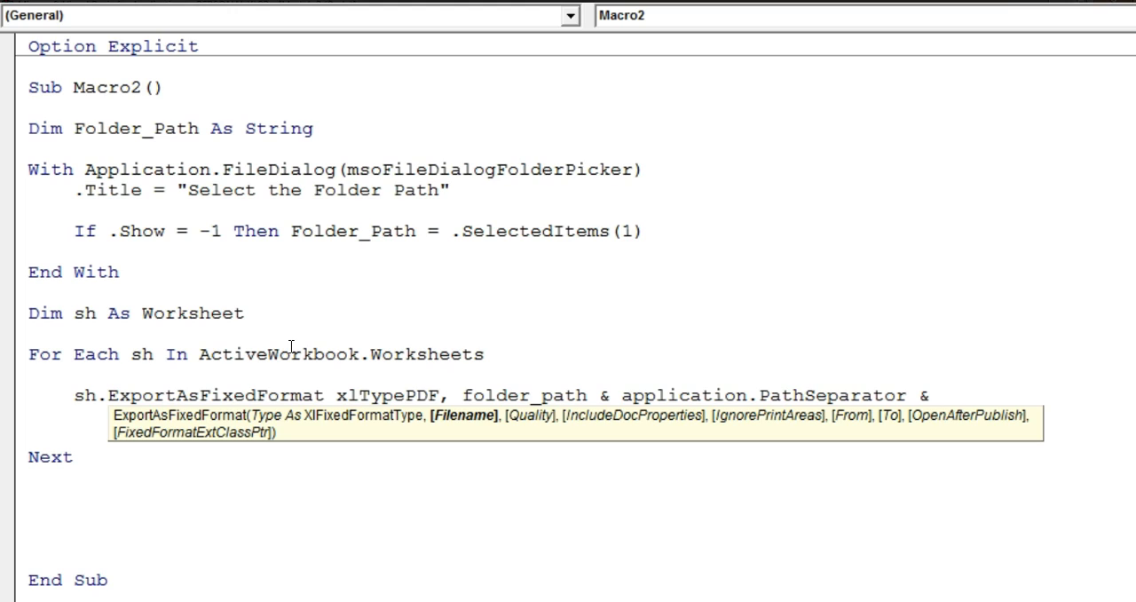
text(s)
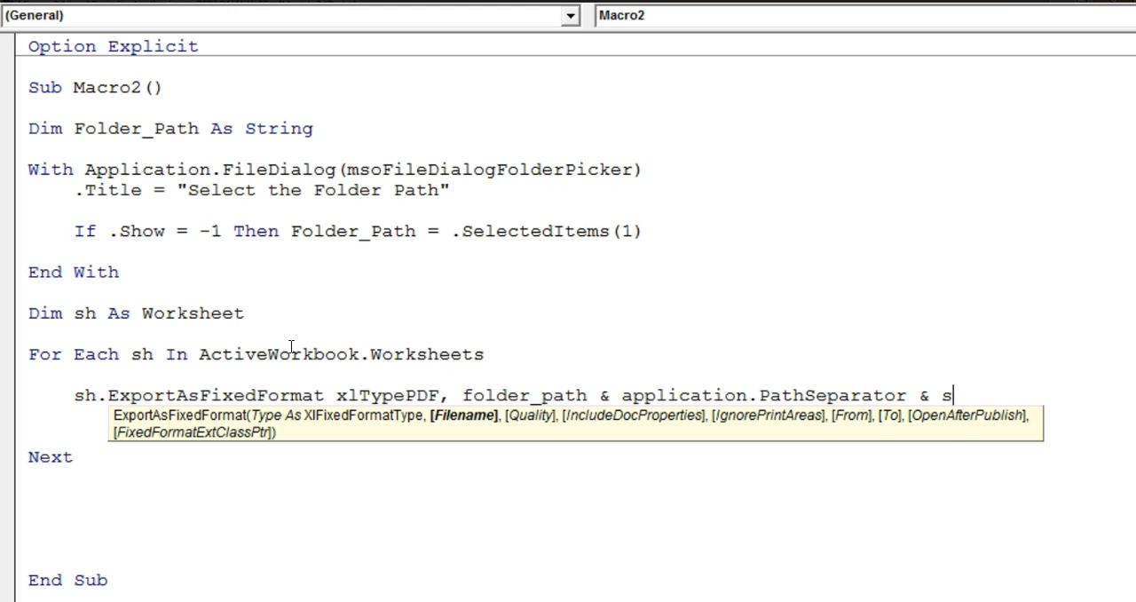
text(h.n)
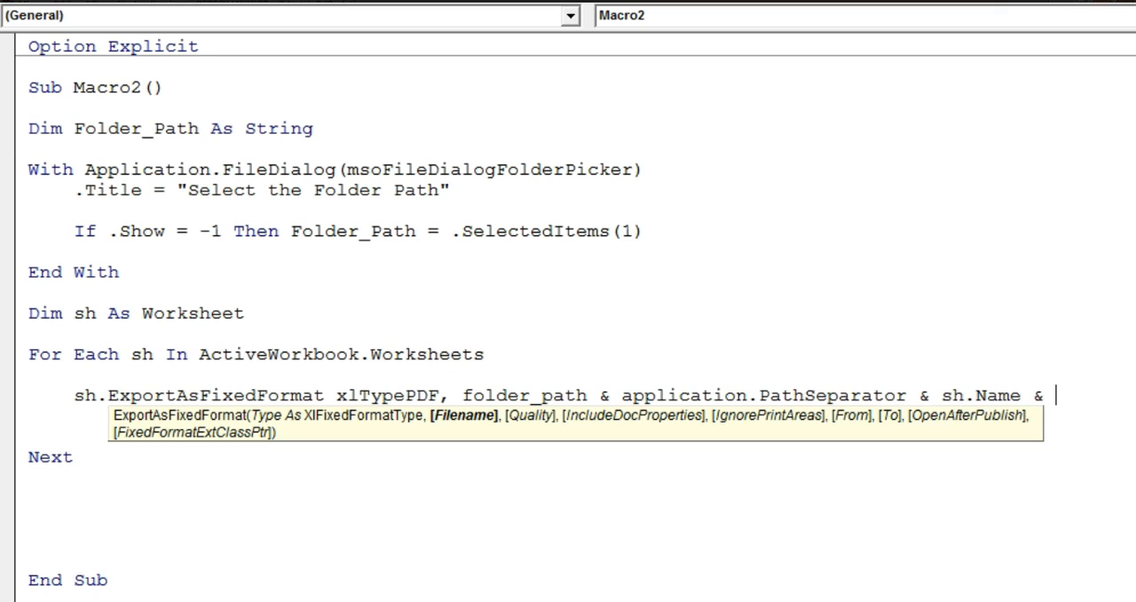
text(")
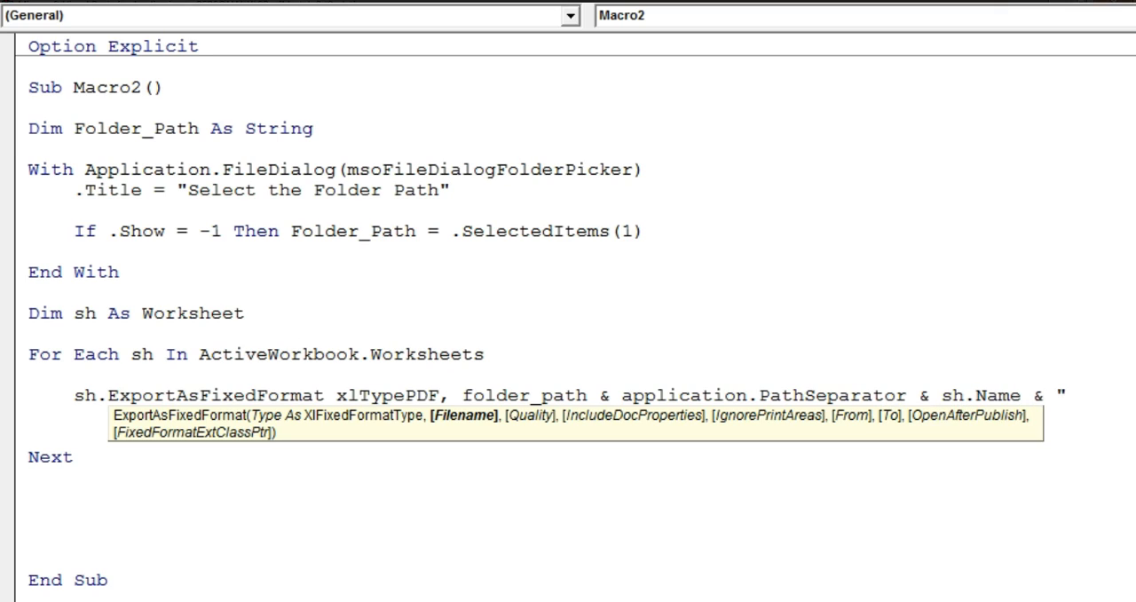
text(.pdf)
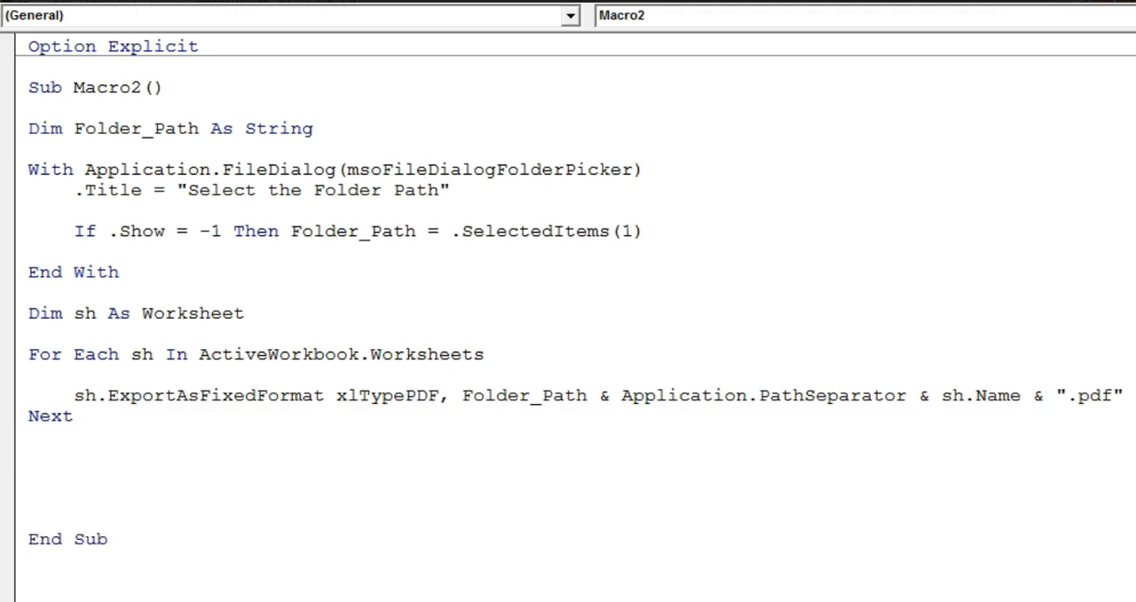
Step: Add MsgBox "Done" after the Next line
text(msgb)
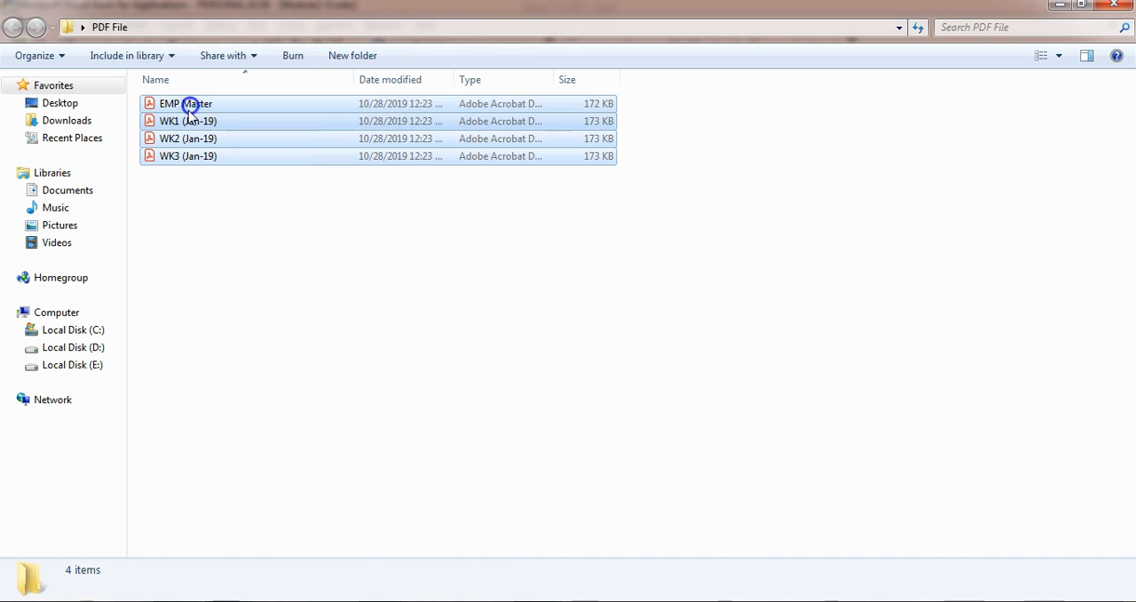
Step: Clear the old exported PDFs, run Macro2 against the PDF File folder and acknowledge its Done message
key(Delete)
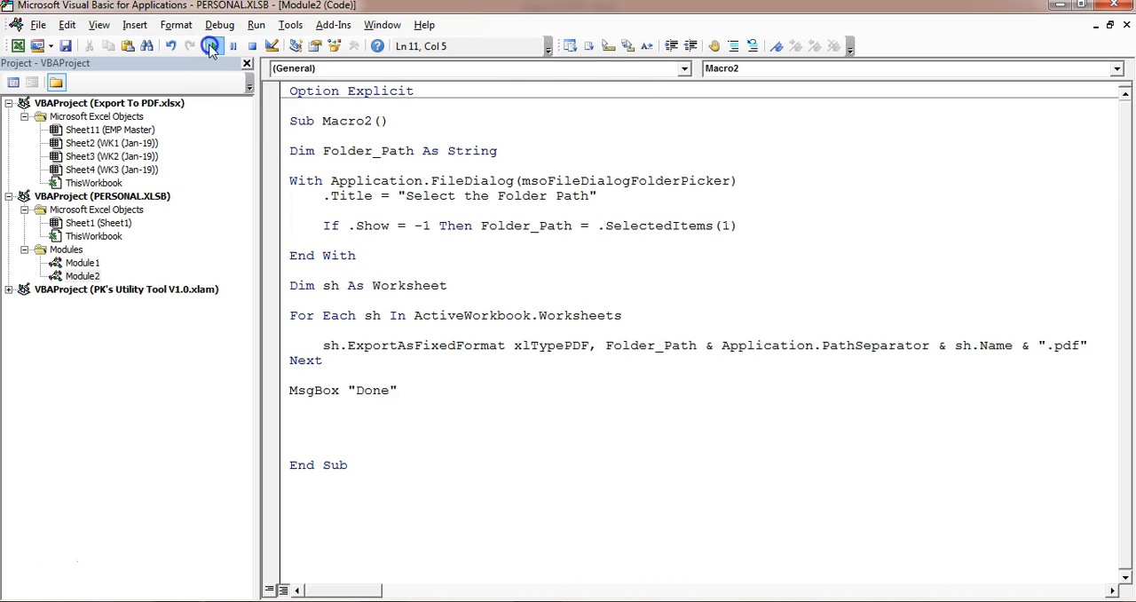
click(209, 46)
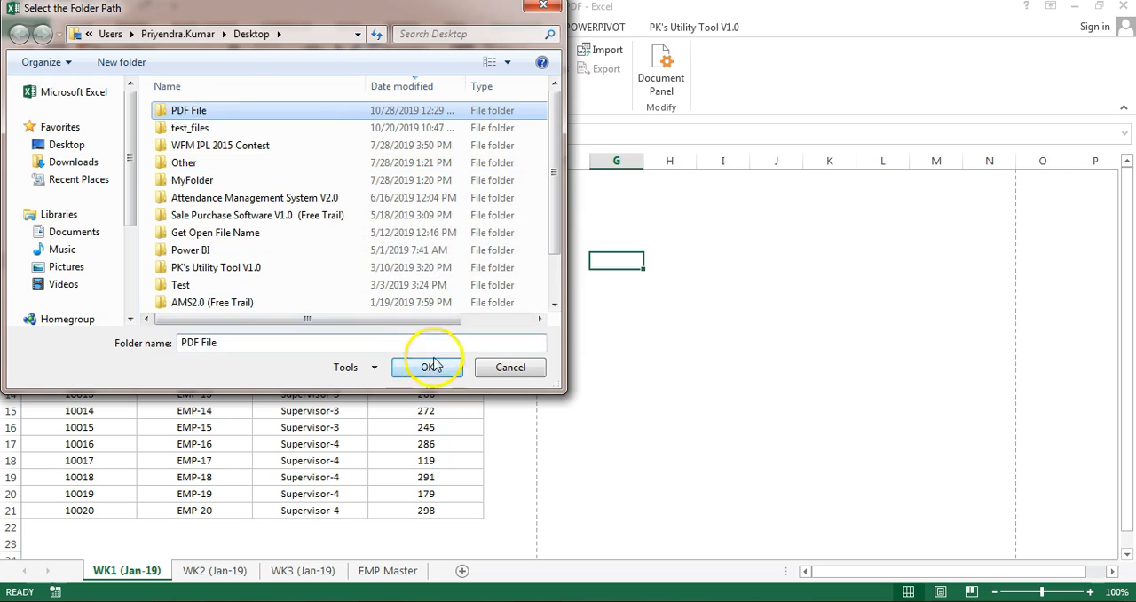
click(426, 366)
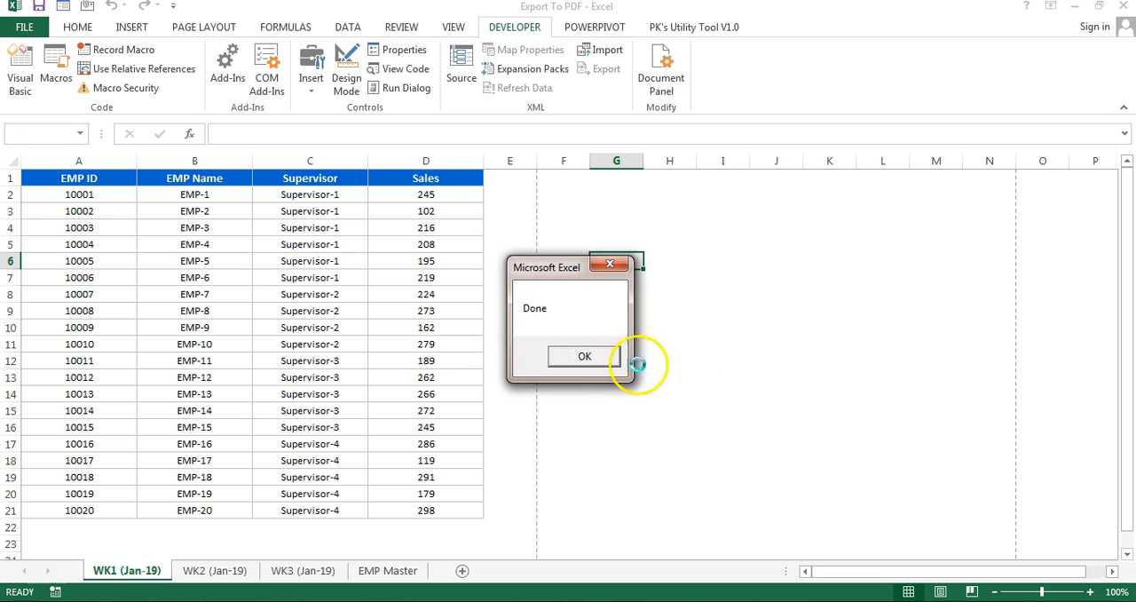
click(584, 355)
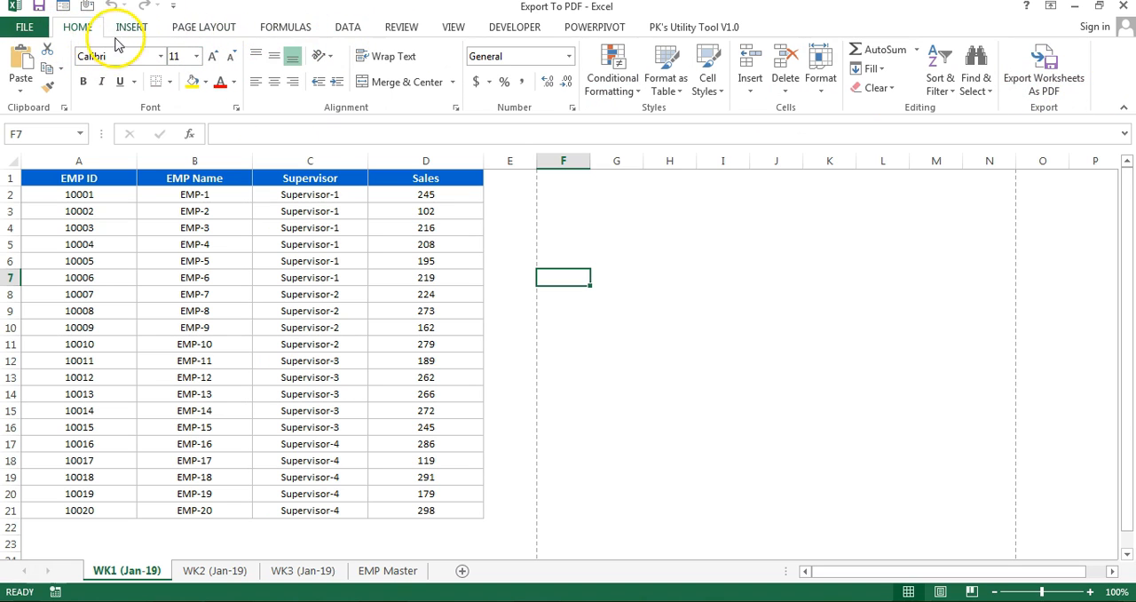
Step: Go to Excel Options and the Customize Ribbon settings
click(25, 27)
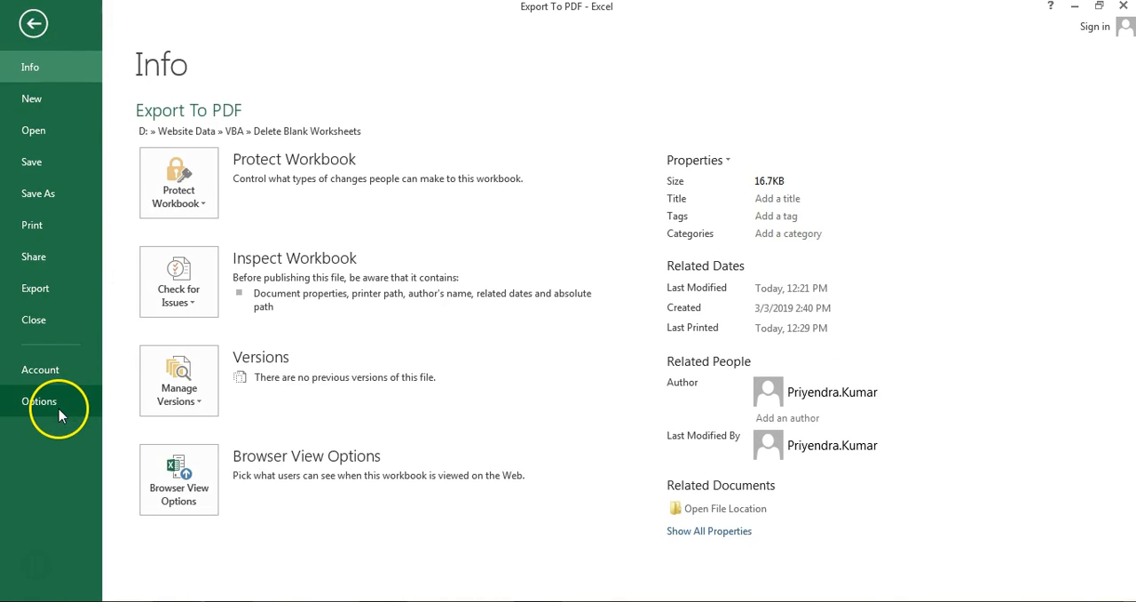
click(39, 401)
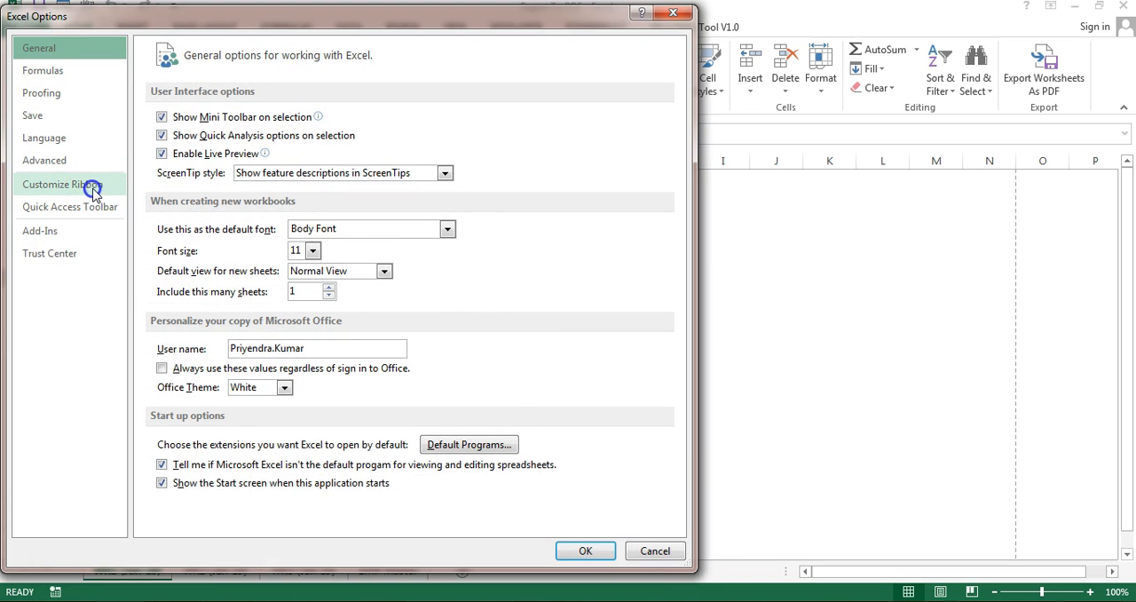
click(64, 183)
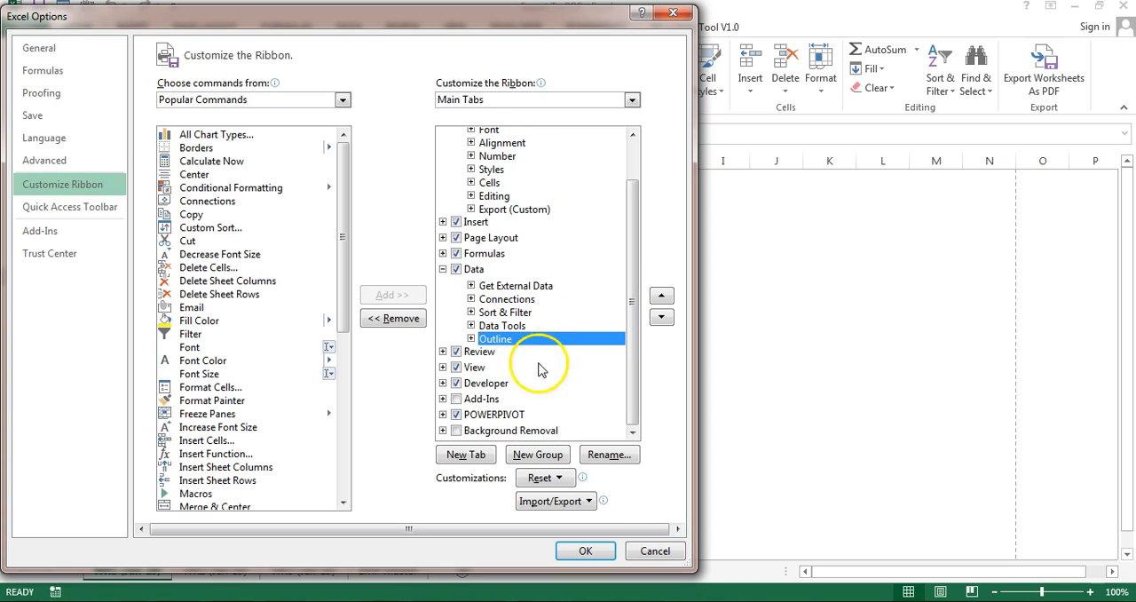
Step: Add a new custom group after Outline on the Data tab and name it 'Export'
click(536, 454)
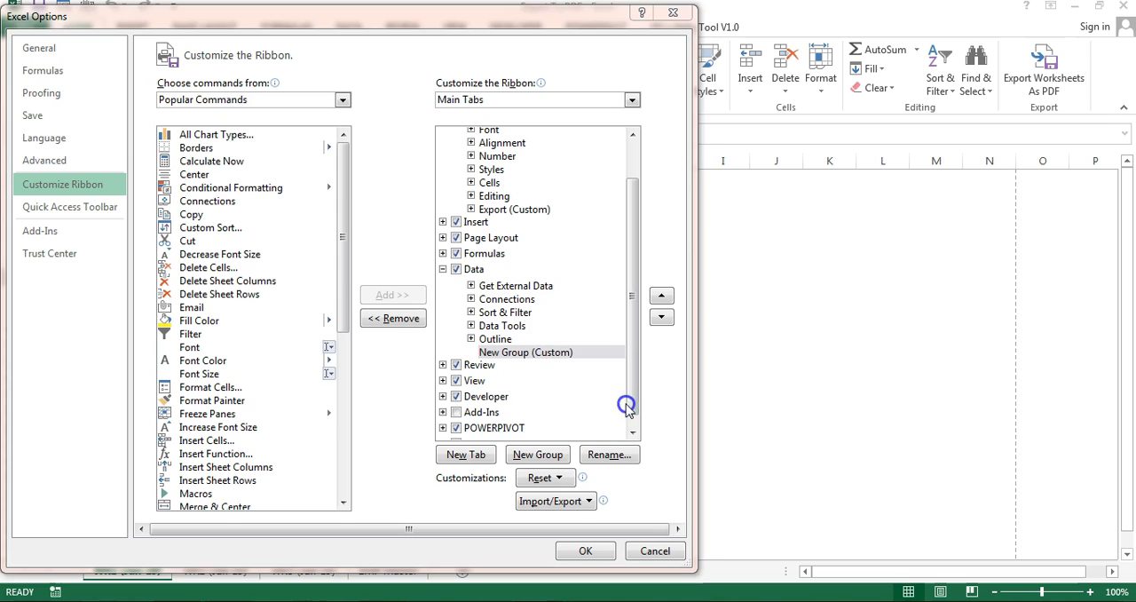
click(609, 455)
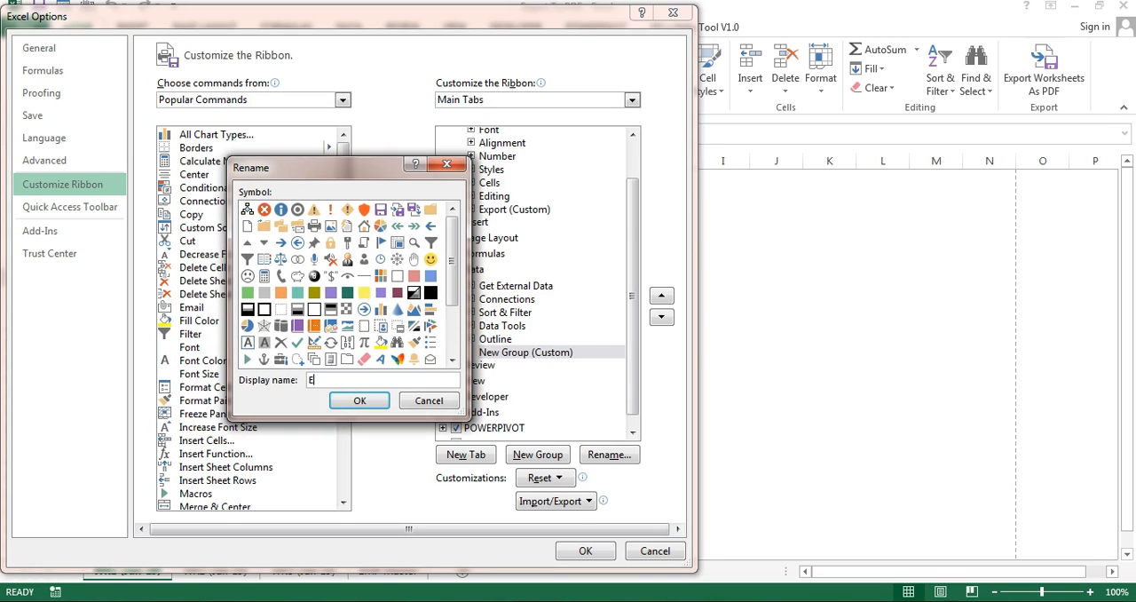
text(xport)
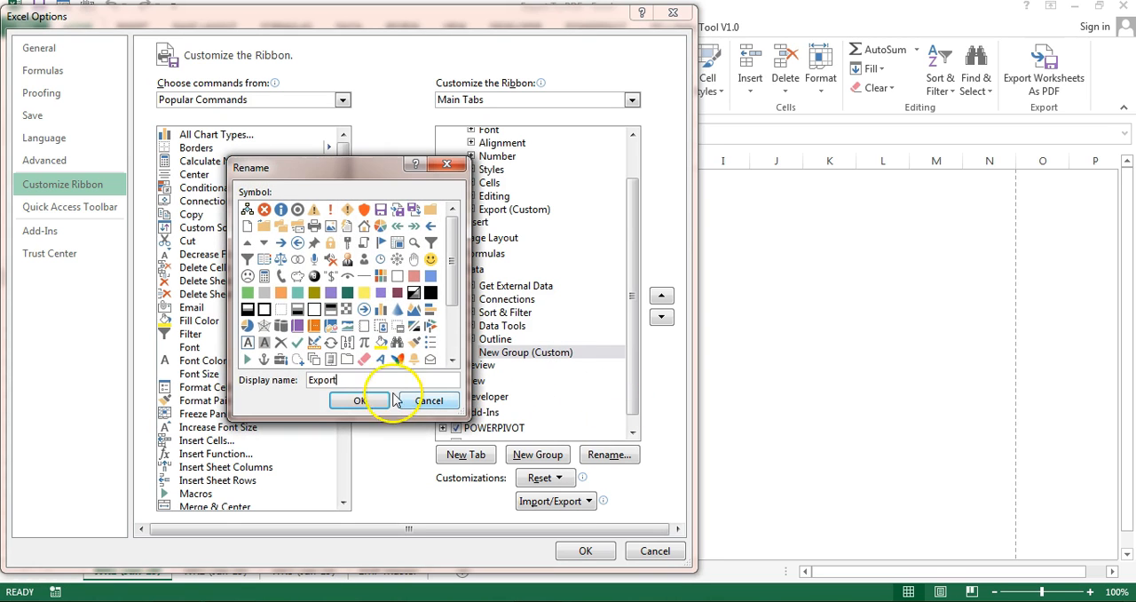
click(359, 401)
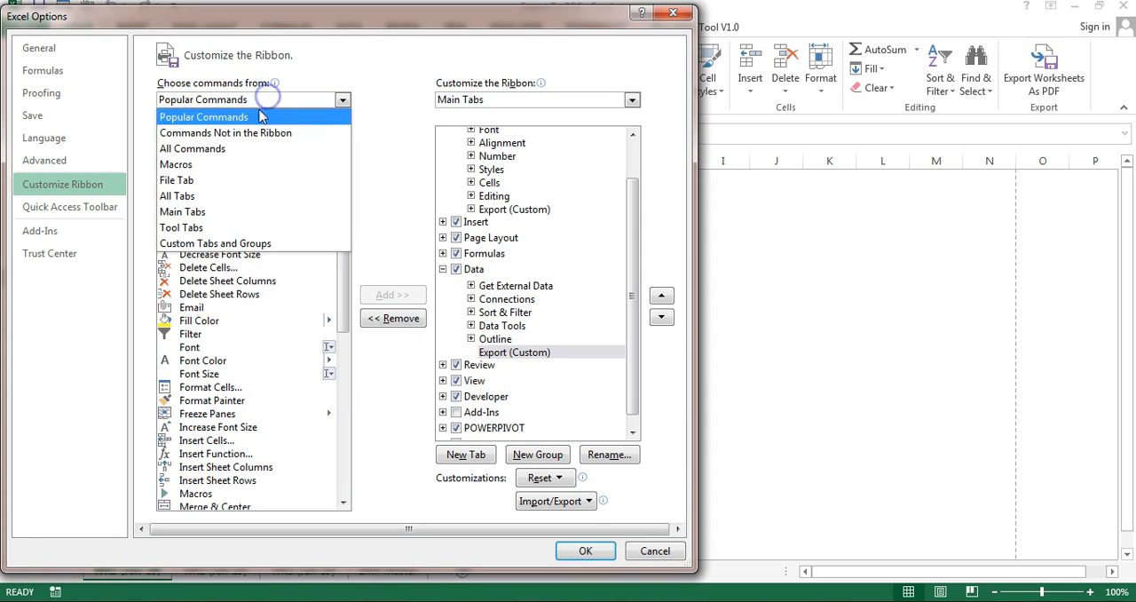
Step: Add PERSONAL.XLSB!Macro2 from the Macros commands list into the Export group
click(175, 163)
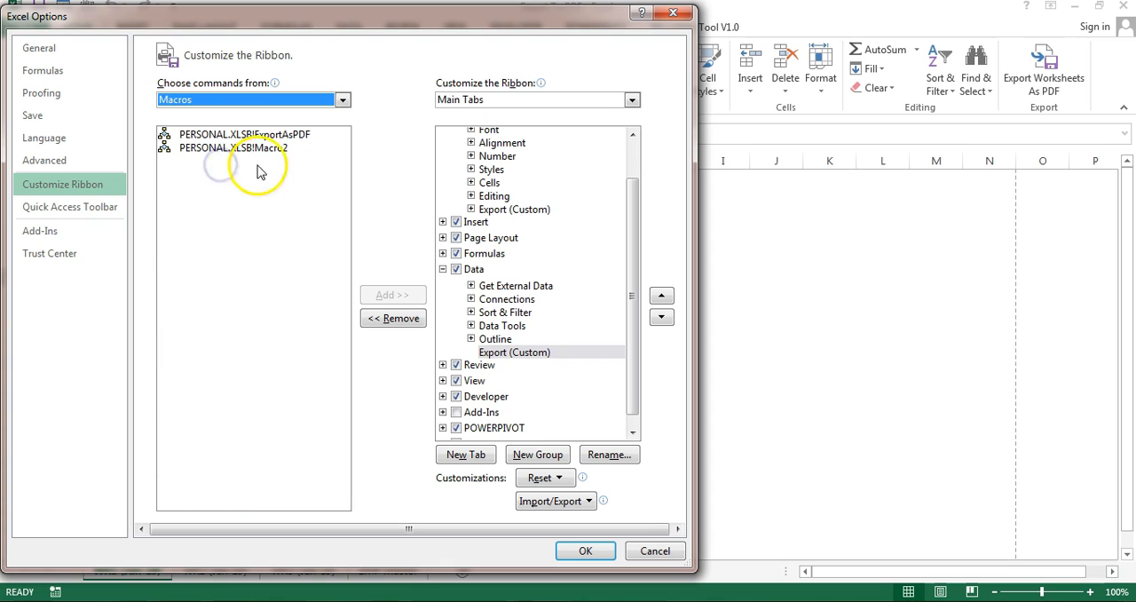
click(235, 148)
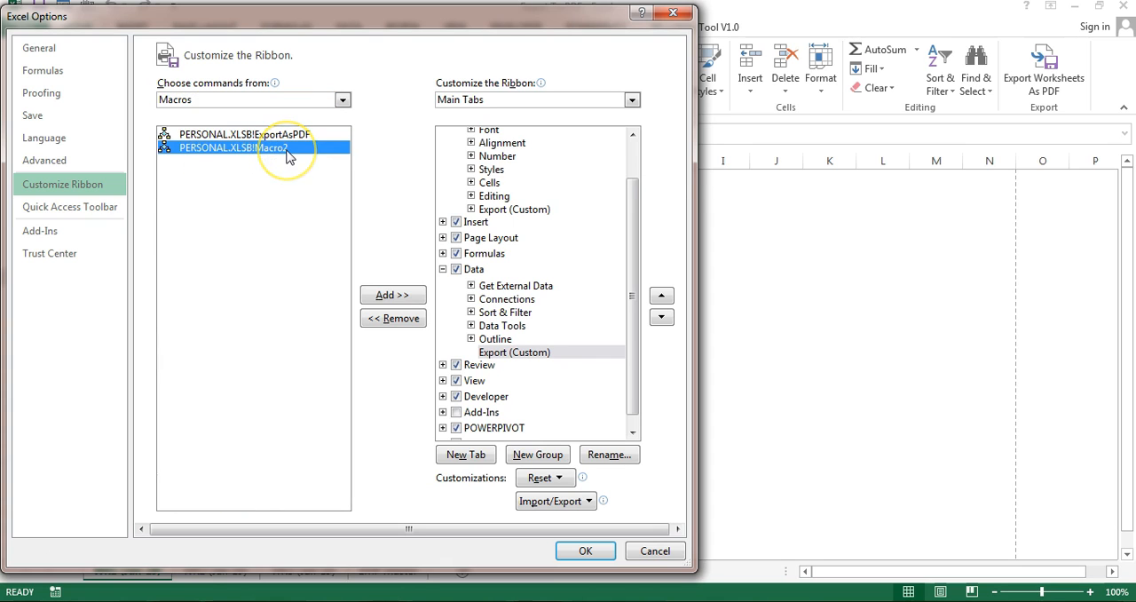
click(392, 295)
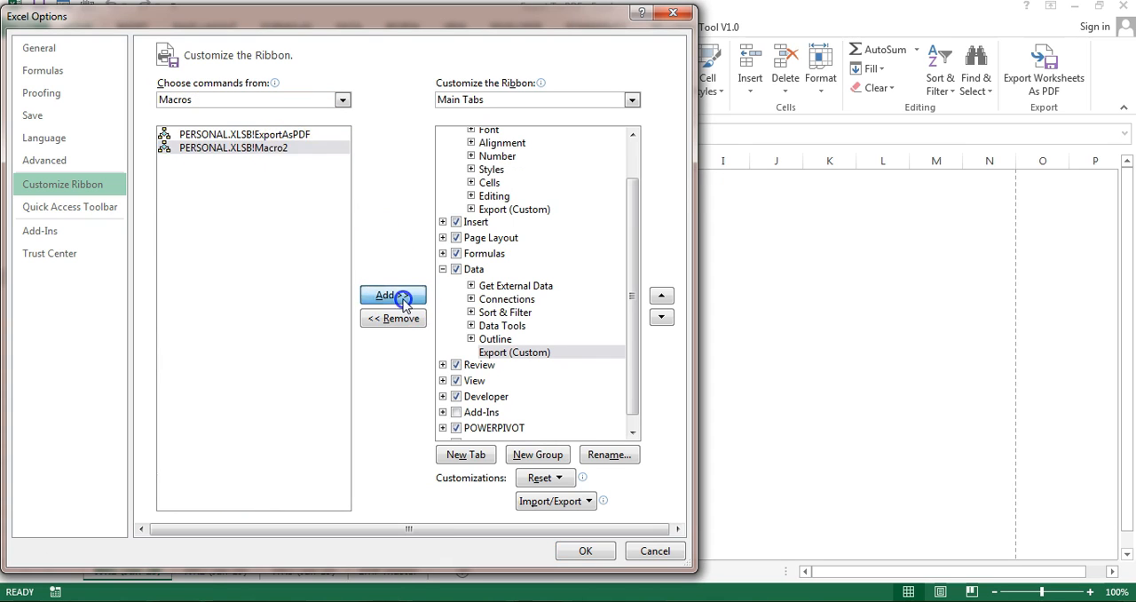
Step: Rename the added macro 'Export All Worksheets as PDF' and apply the ribbon changes
right_click(564, 366)
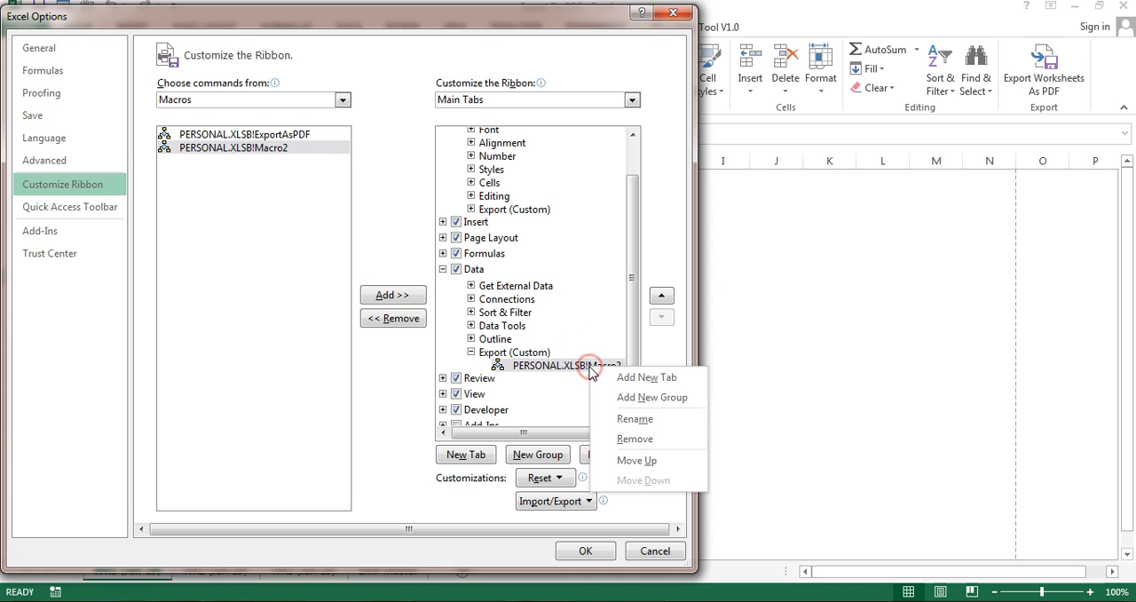
click(635, 419)
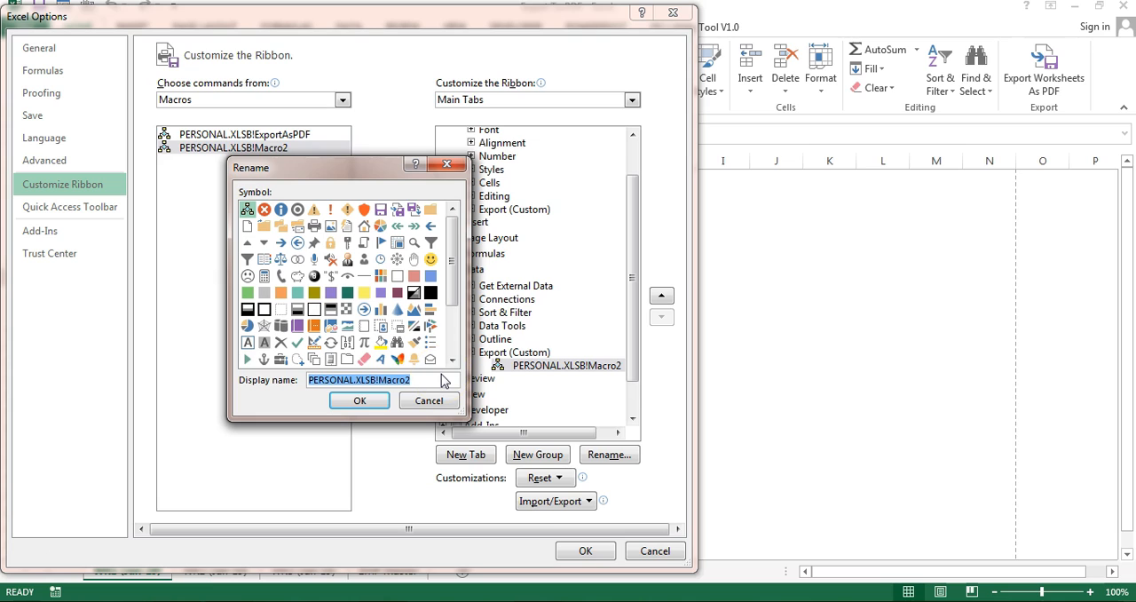
text(Export All)
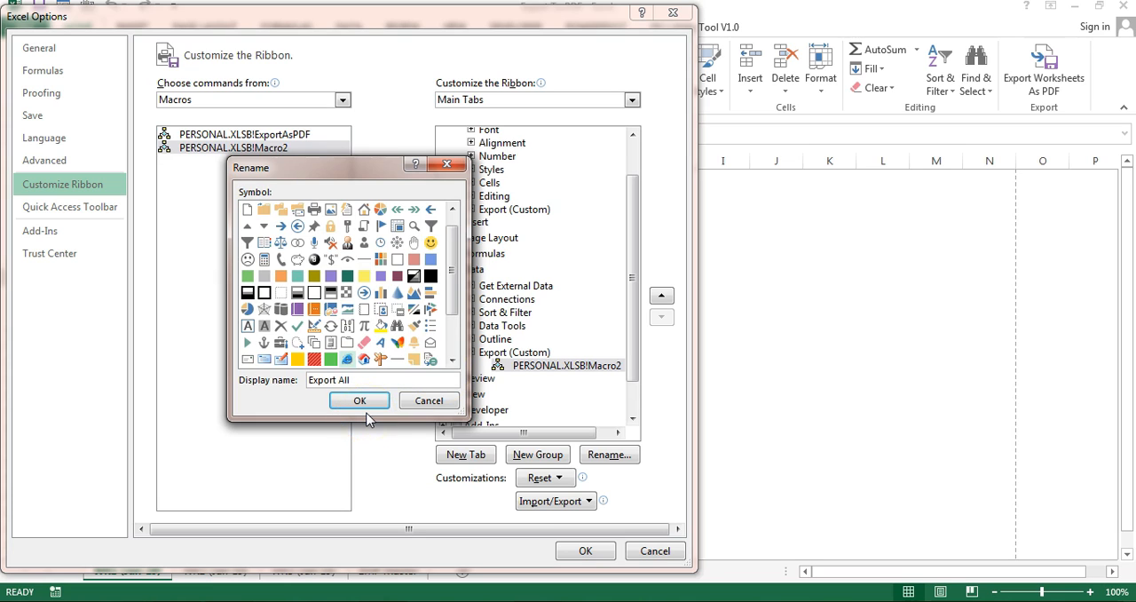
text(Worksheets as PDF)
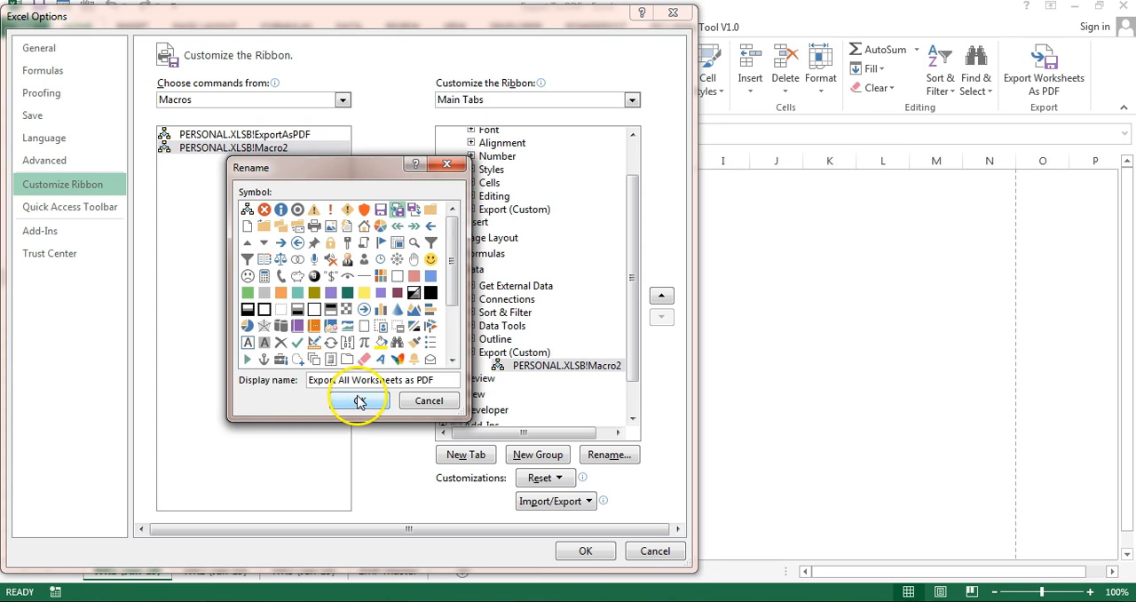
click(357, 402)
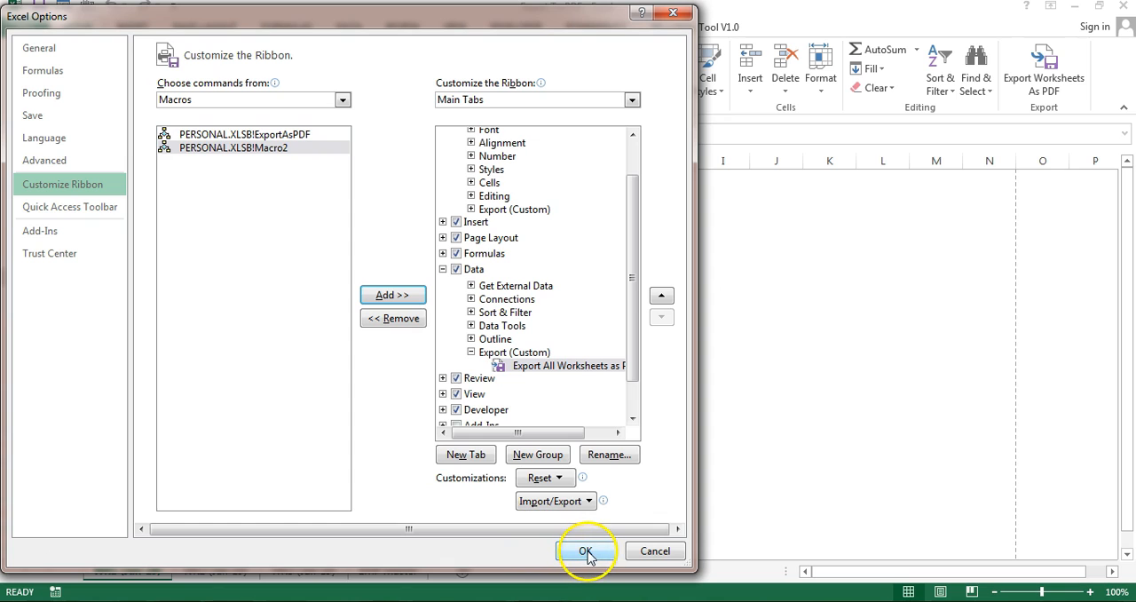
click(586, 551)
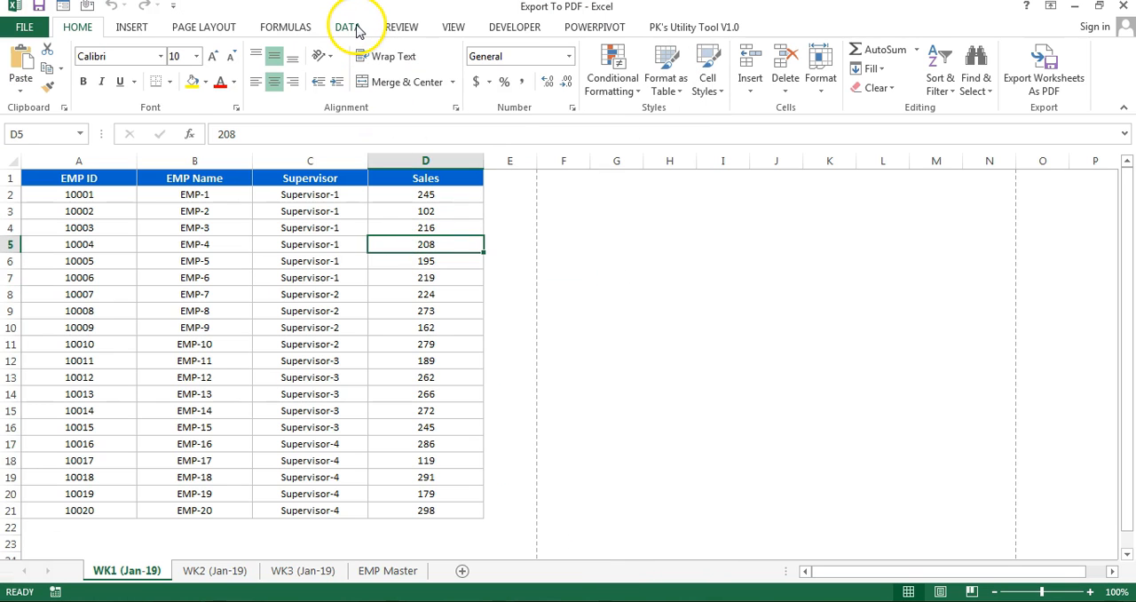
Step: Show the Data ribbon with the new Export All Worksheets as PDF command in the Export group
click(348, 26)
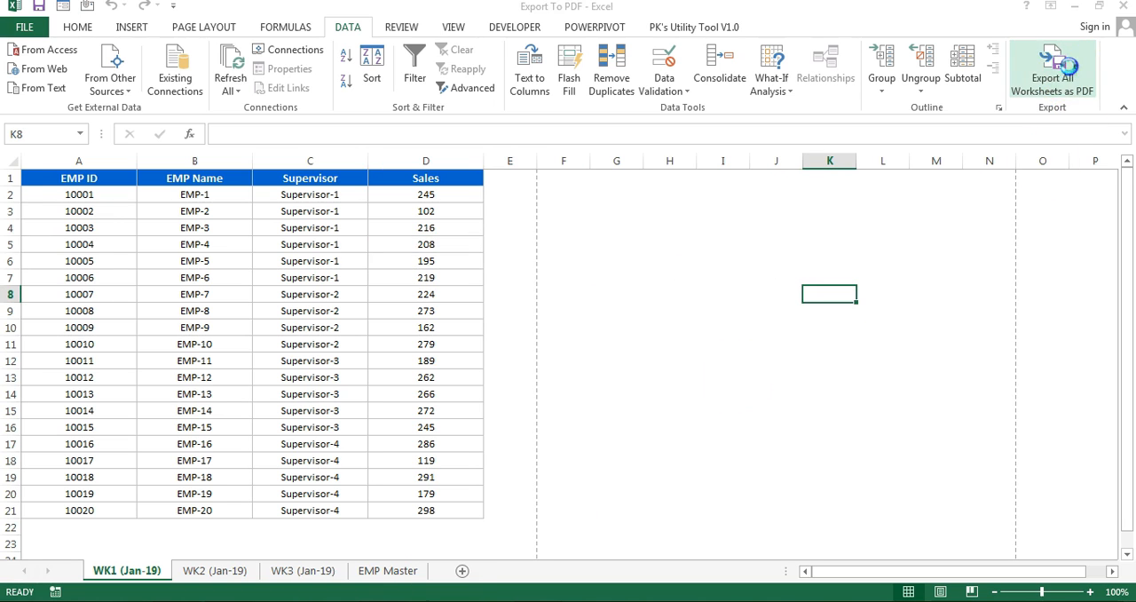
click(1051, 69)
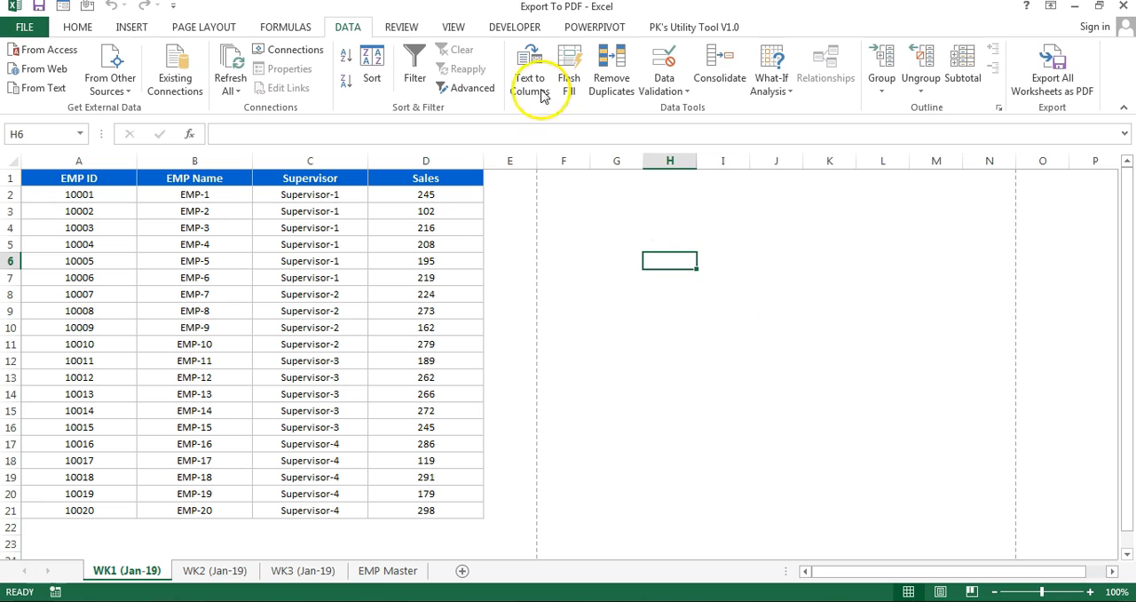
click(515, 26)
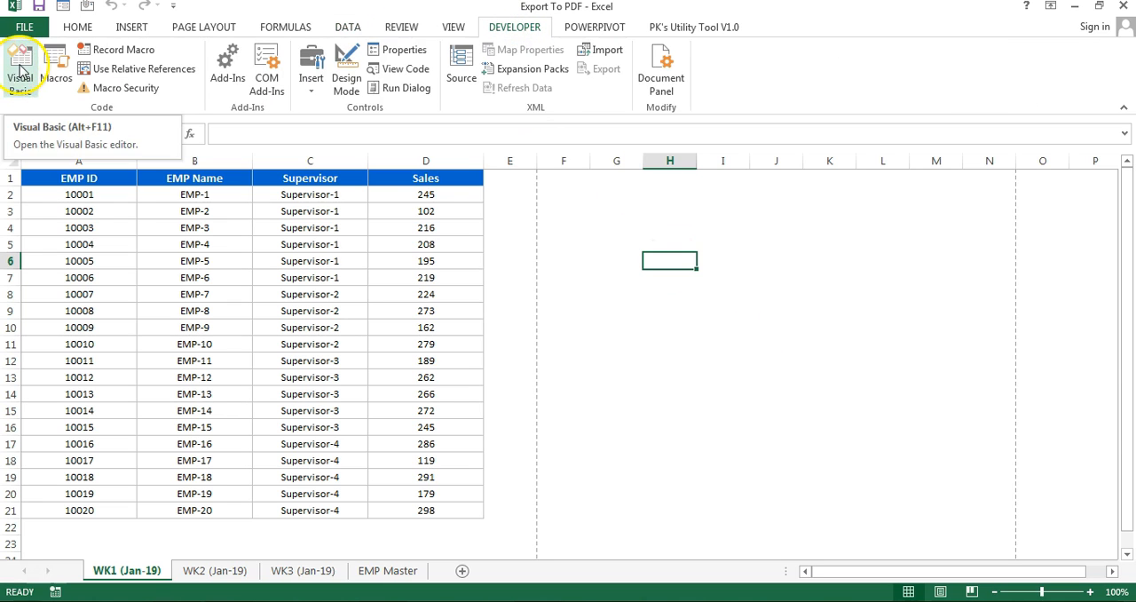
click(20, 67)
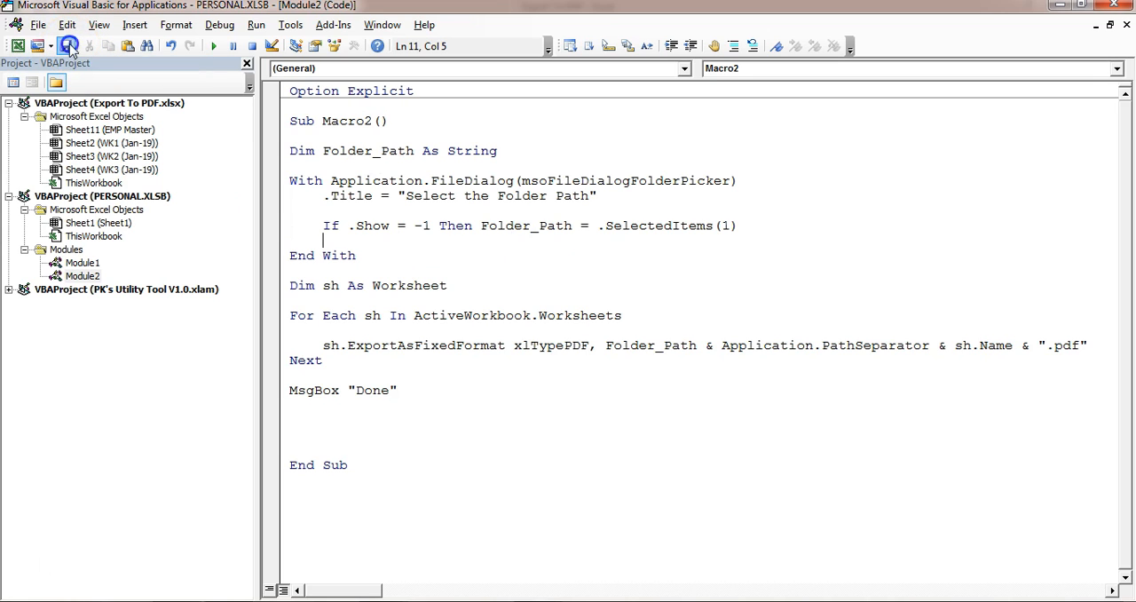
mouse_move(582, 270)
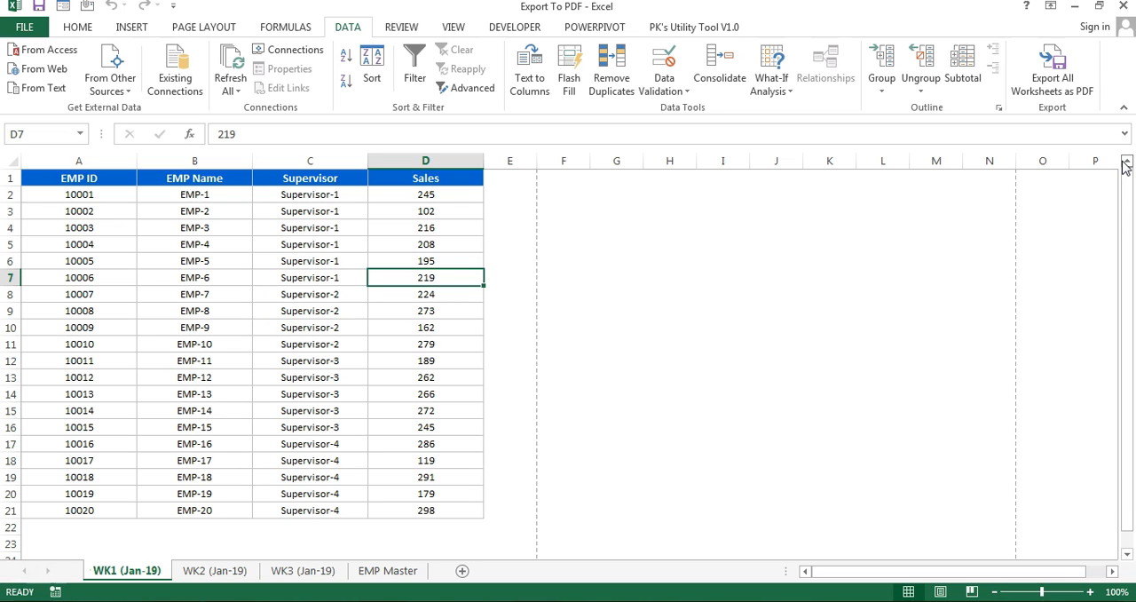
mouse_move(1122, 98)
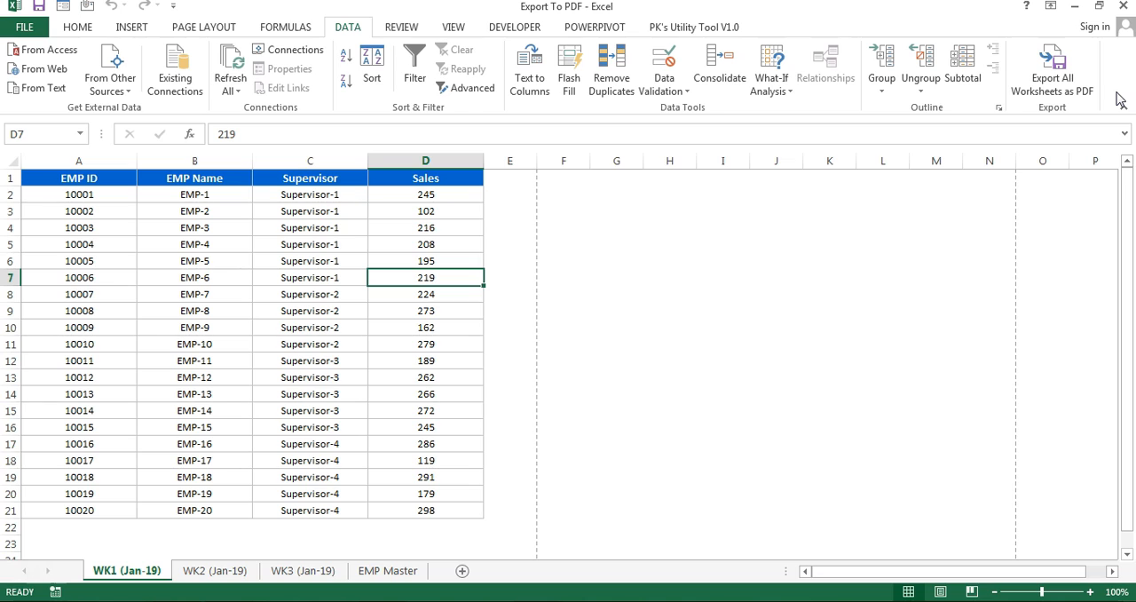